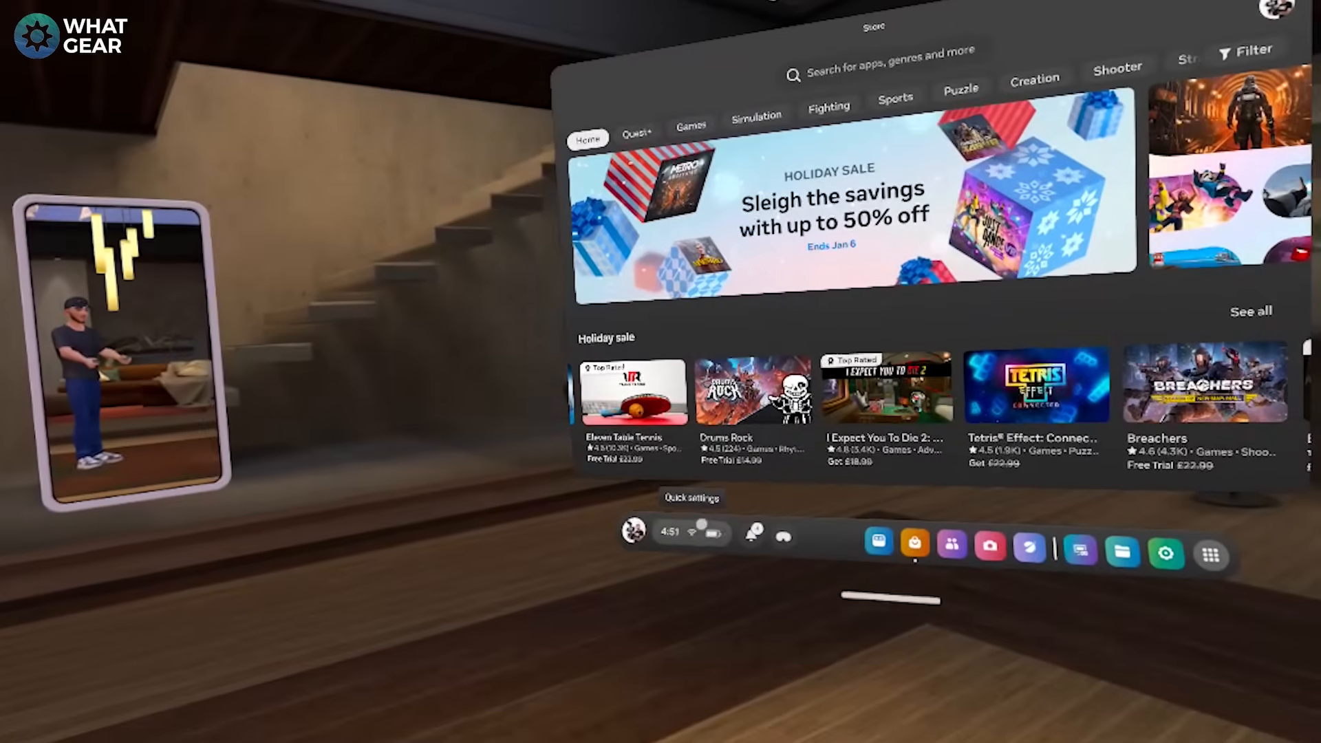
Open Quick settings from the menu bar and head into the full headset Settings
{"action": "left_click", "coordinate": [669, 532]}
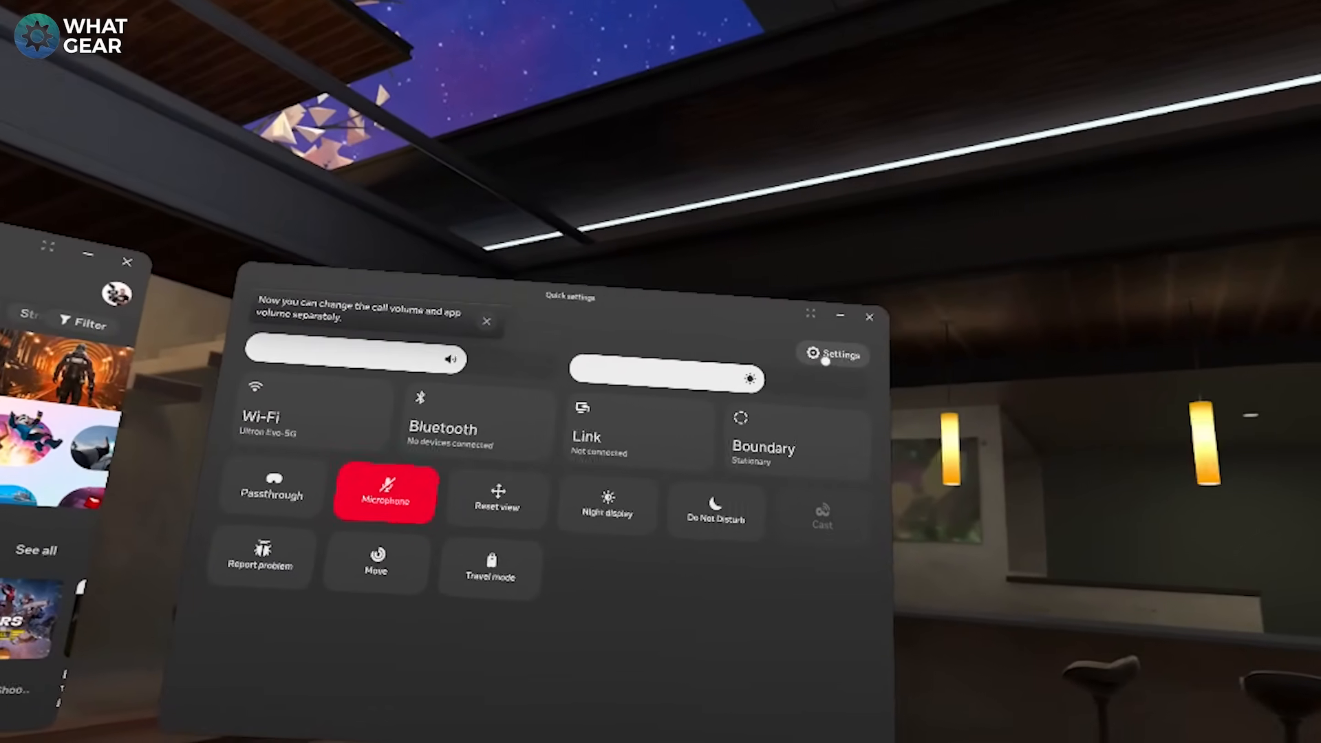
{"action": "left_click", "coordinate": [832, 353]}
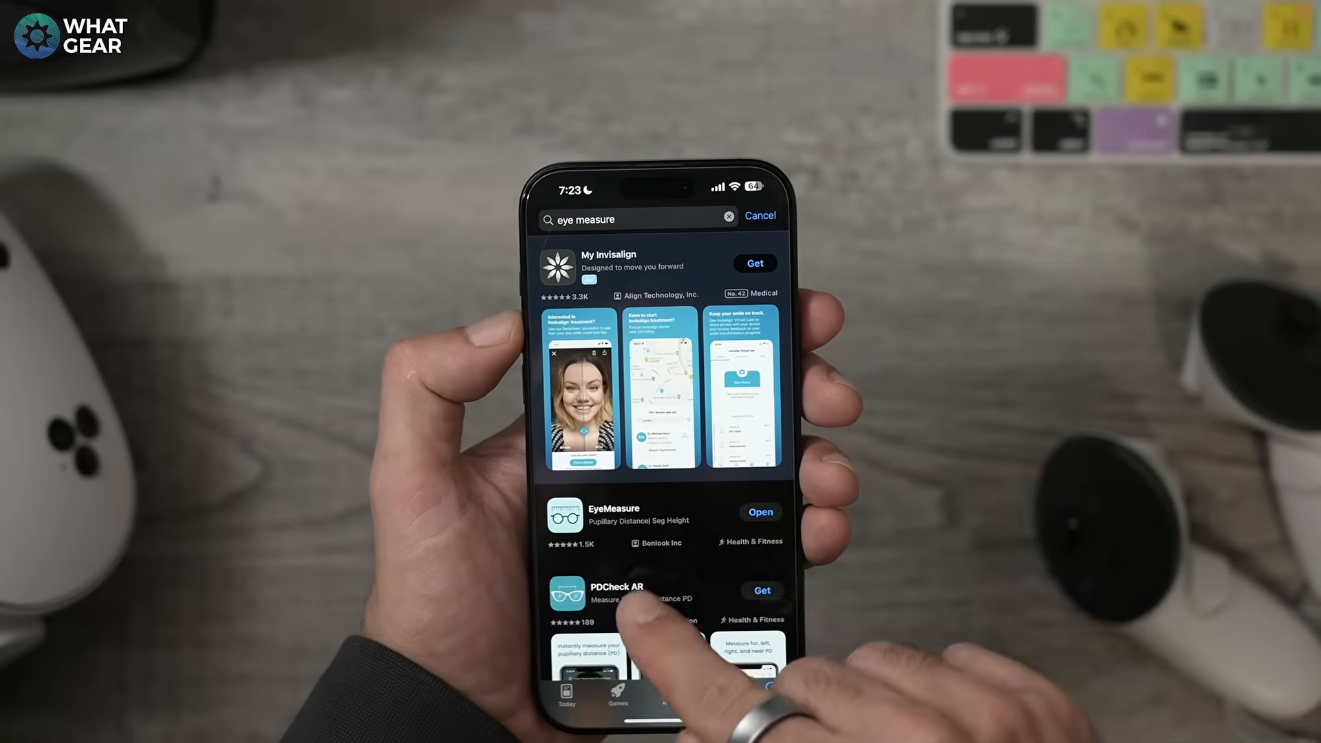
Open the PDCheck AR app details from the 'eye measure' search results
{"action": "left_click", "coordinate": [614, 515]}
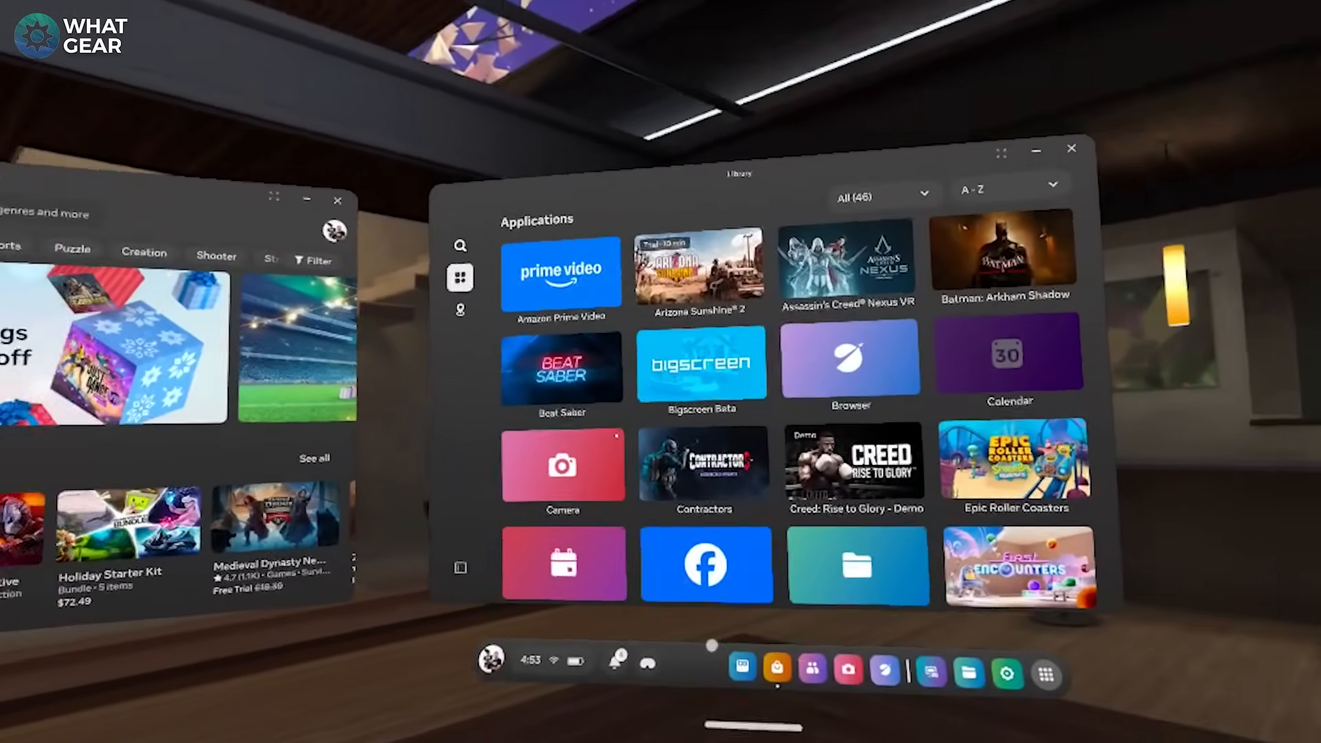
Open Quick settings, go into full Settings and browse the General page sidebar
{"action": "left_click", "coordinate": [532, 660]}
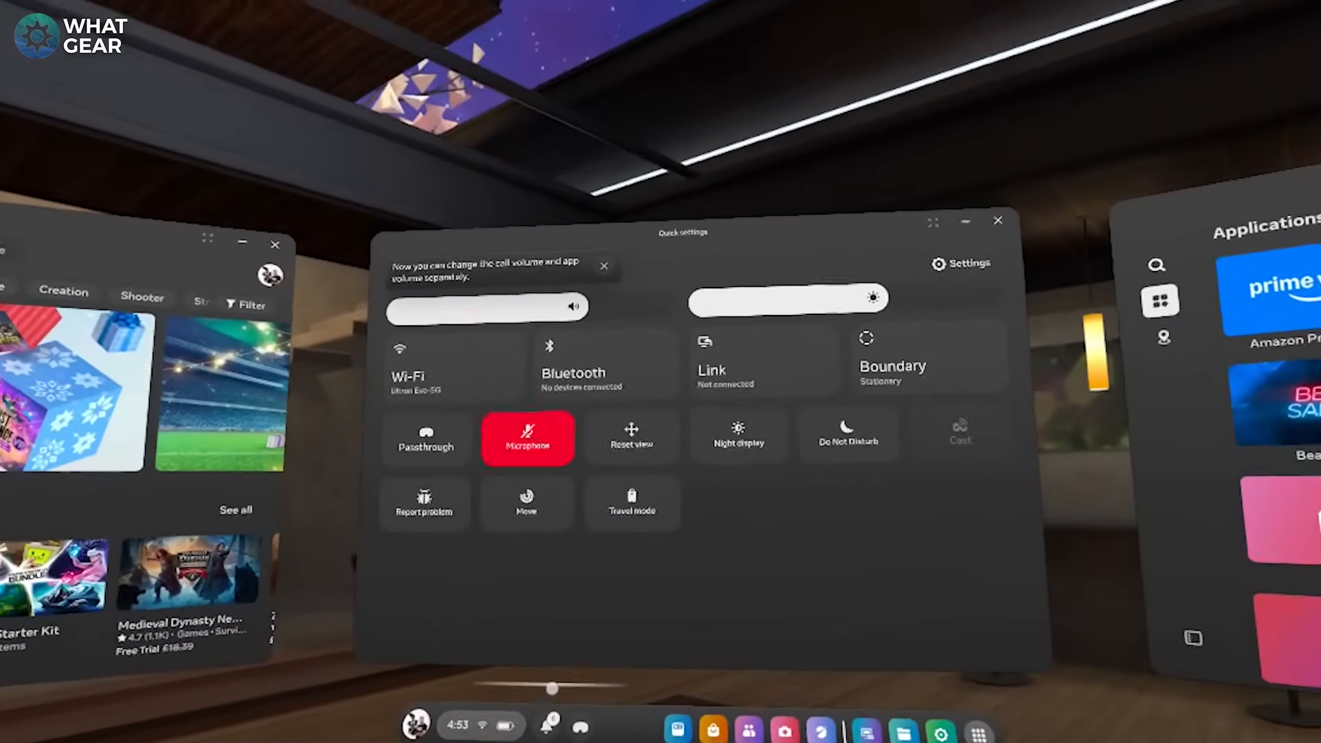
{"action": "left_click", "coordinate": [959, 262]}
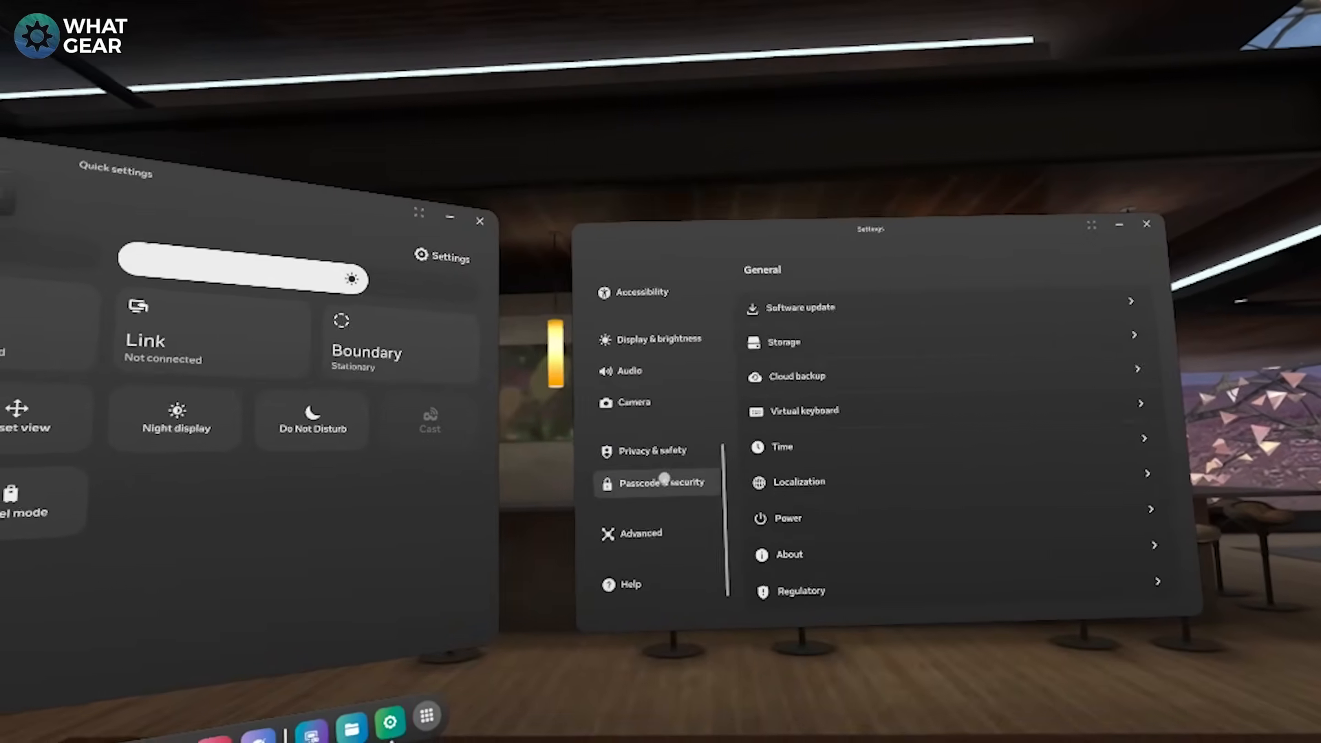
{"action": "left_click", "coordinate": [660, 483]}
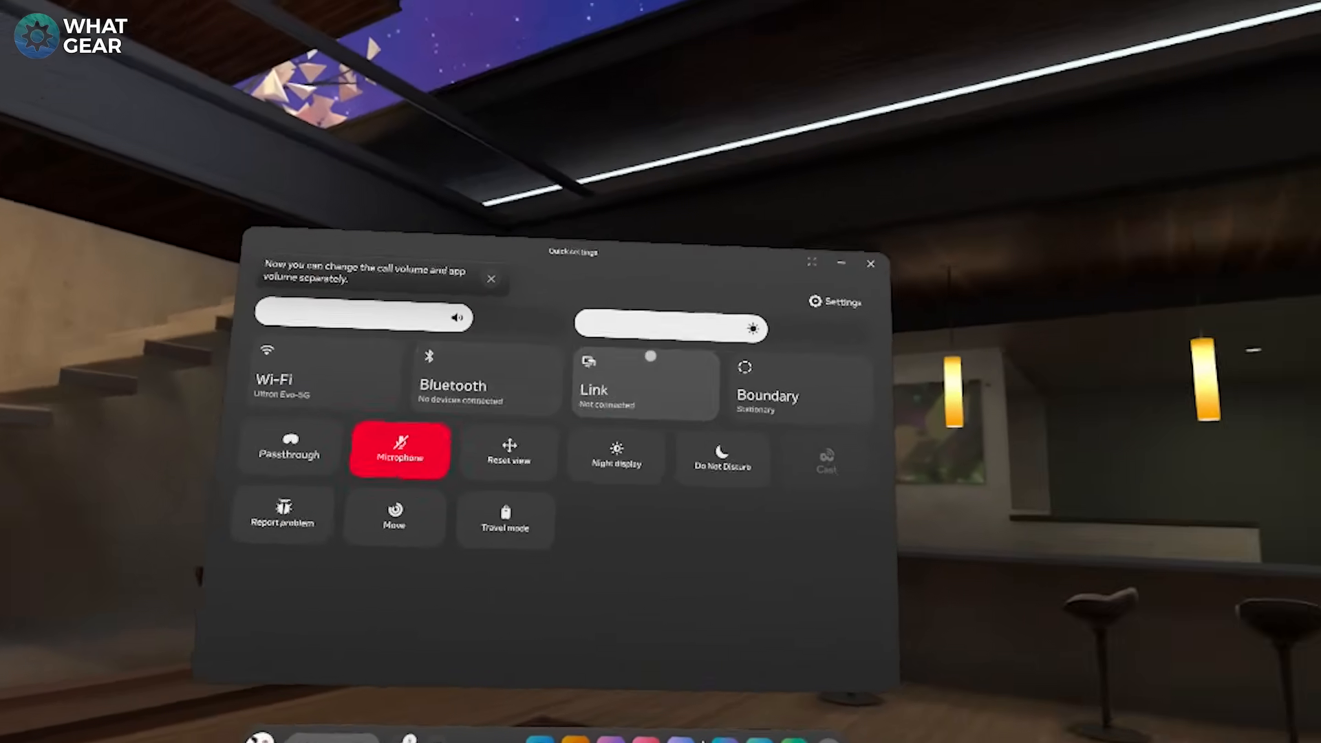
Reopen full Settings from Quick settings and move up the sidebar toward Wi-Fi
{"action": "left_click", "coordinate": [841, 302]}
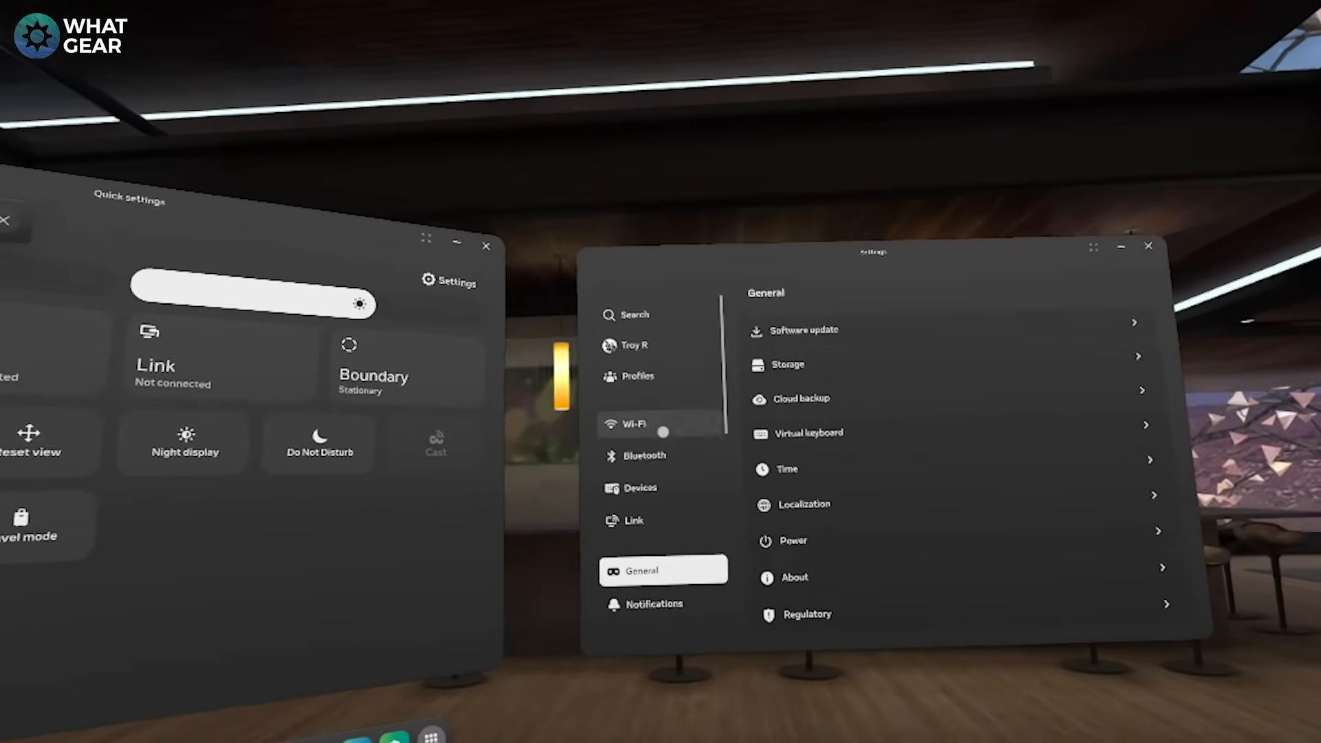
{"action": "left_click", "coordinate": [638, 487]}
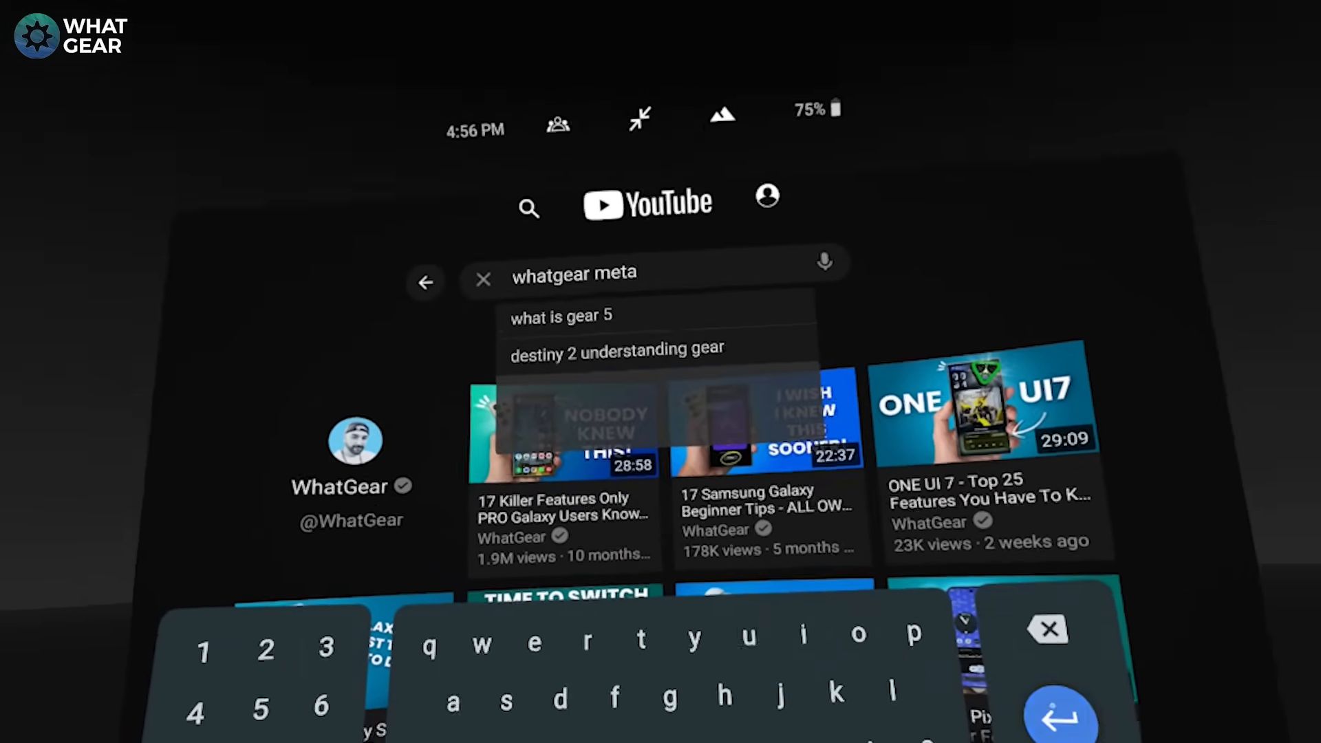
Submit the YouTube search for 'whatgear meta' to list WhatGear channel videos
{"action": "key", "text": "enter"}
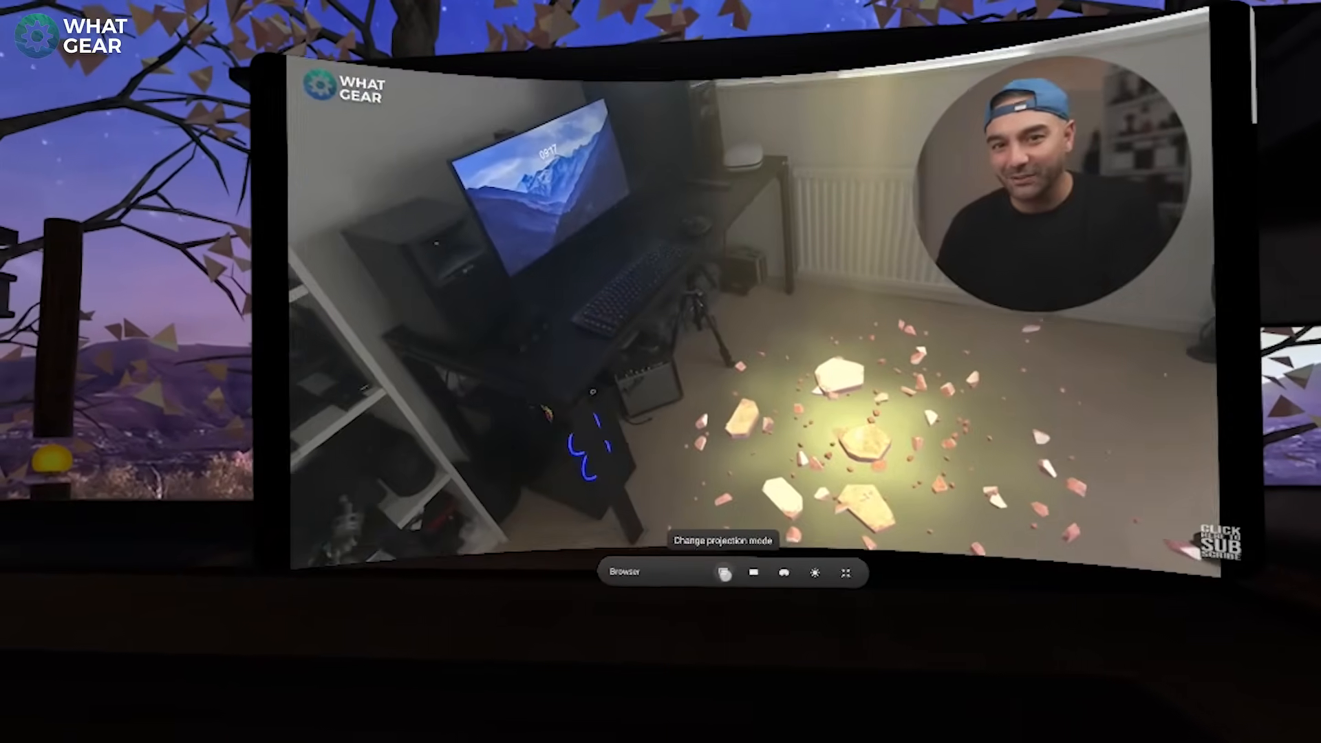
Change the projection mode of the browser window from its bottom bar
{"action": "left_click", "coordinate": [752, 573]}
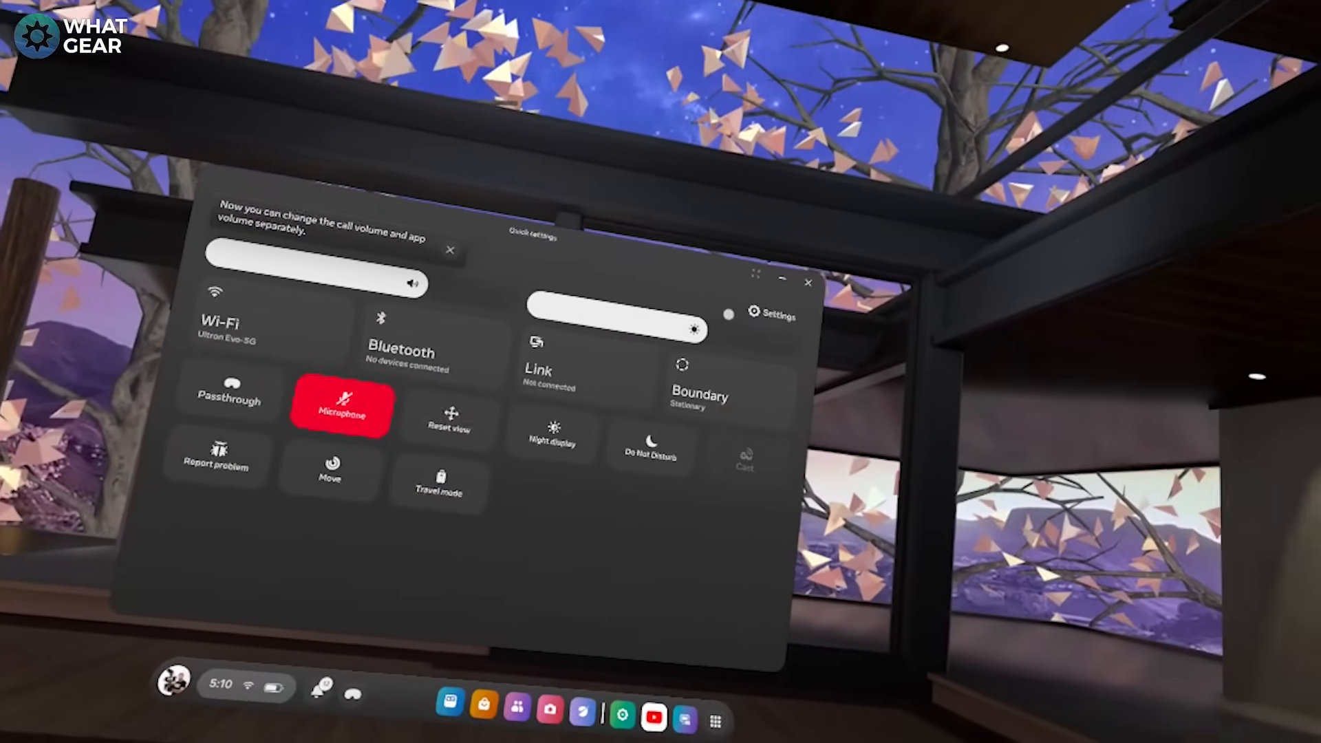
Open the full system Settings at the General page from Quick settings
{"action": "left_click", "coordinate": [771, 314]}
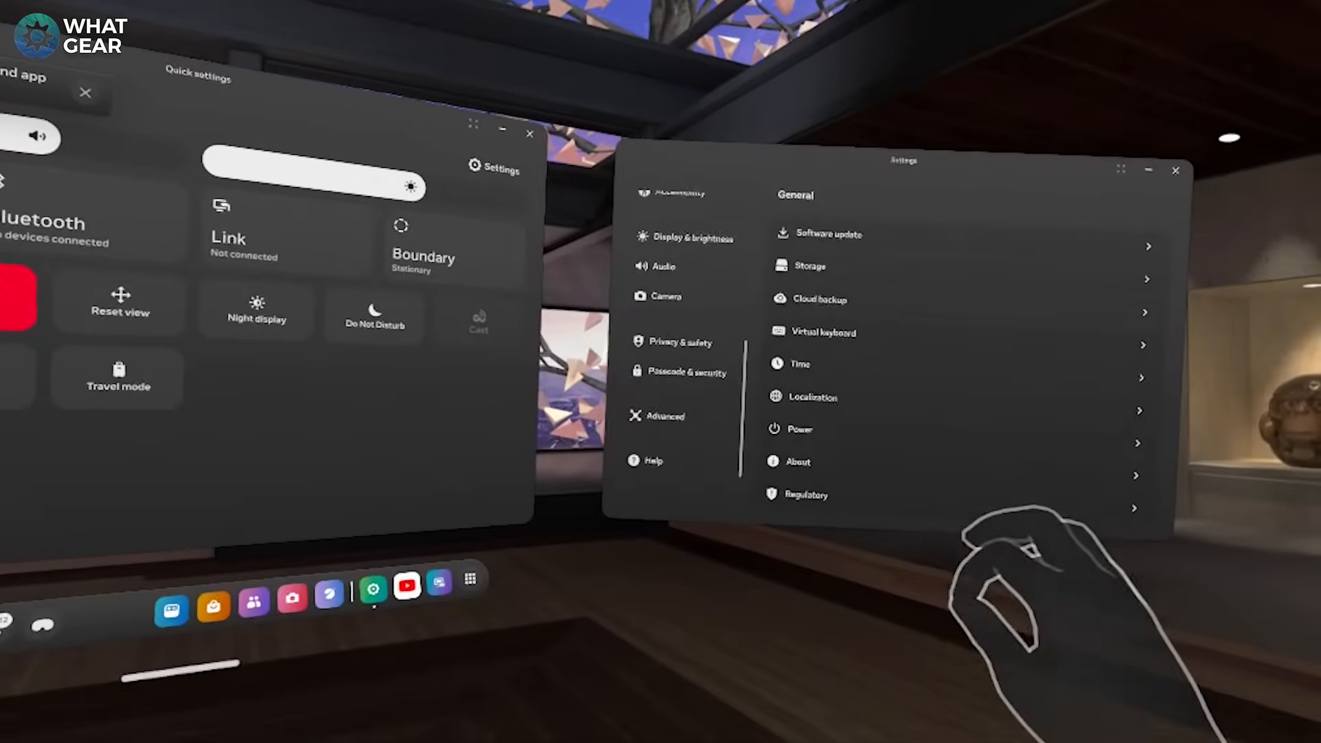
In Advanced settings, enable Pair to PC with Microsoft Mixed Reality Link and dismiss the Windows 11 notice
{"action": "left_click", "coordinate": [663, 416]}
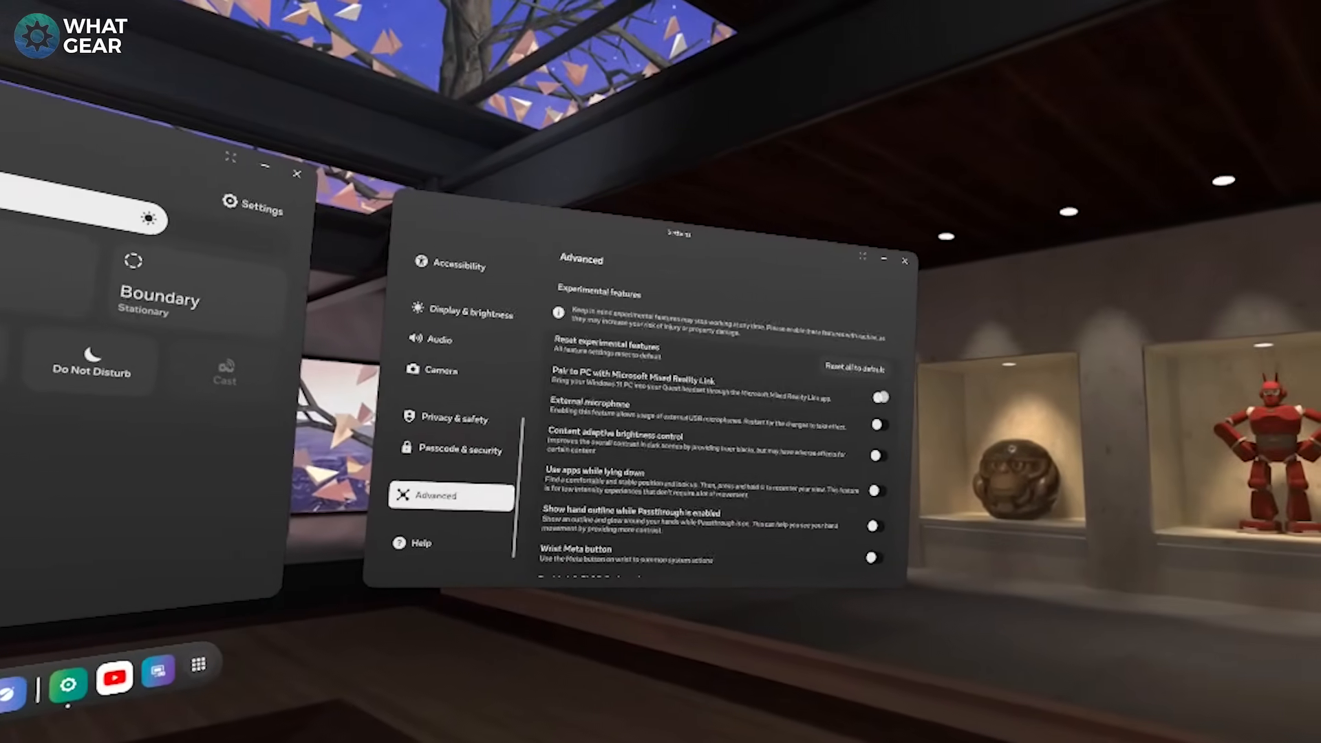
{"action": "left_click", "coordinate": [881, 397]}
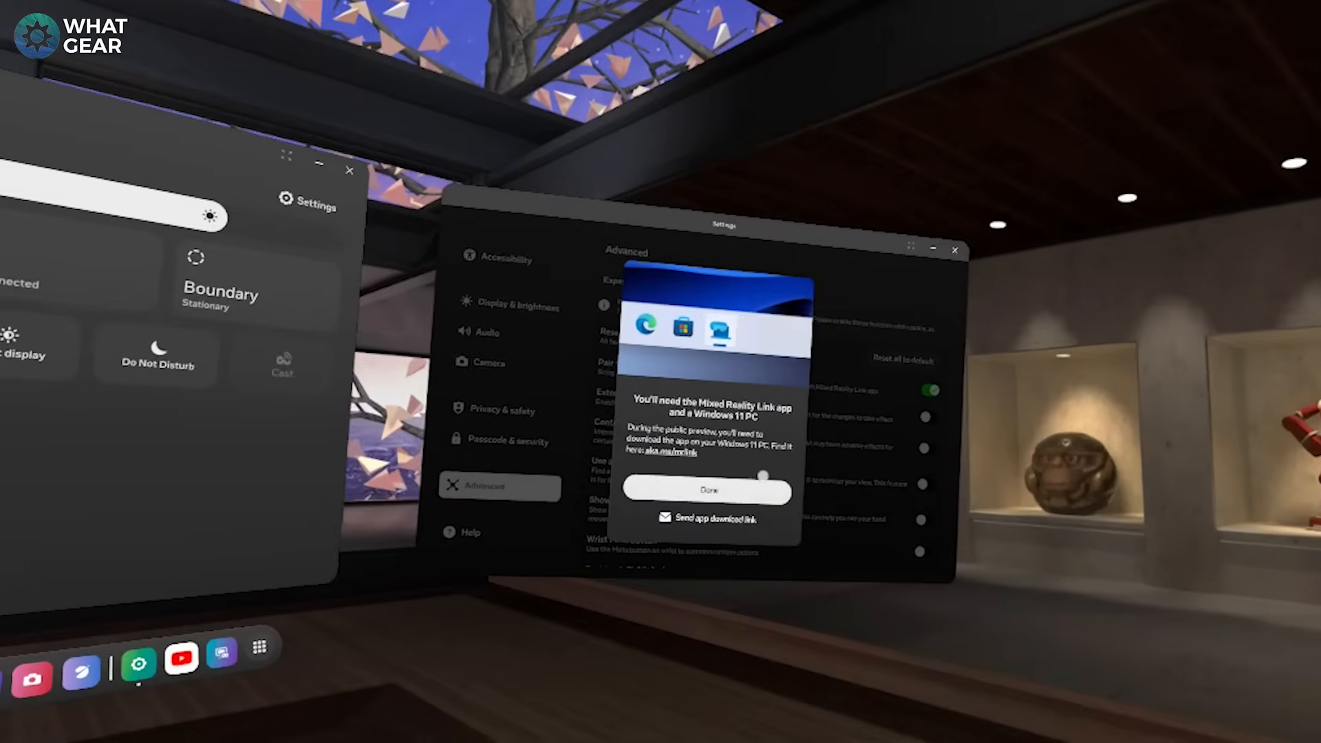
{"action": "left_click", "coordinate": [708, 491]}
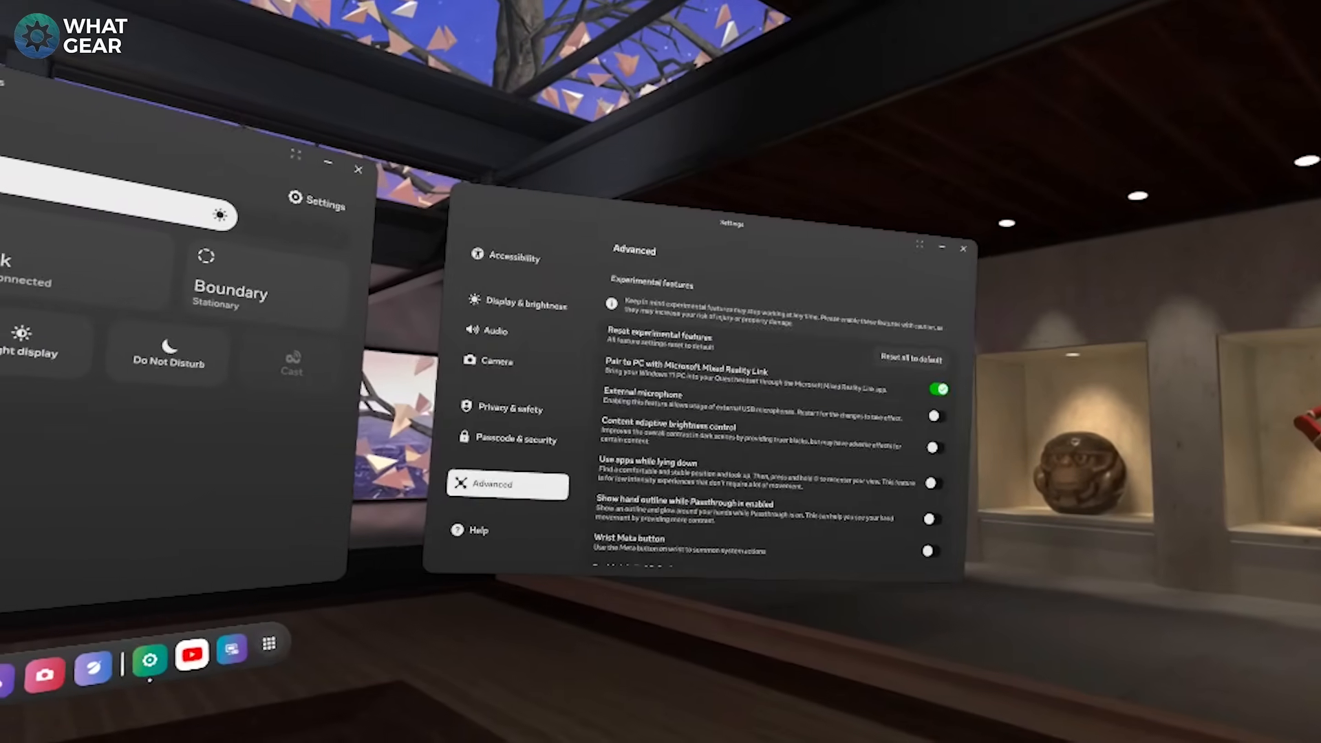
{"action": "scroll", "scroll_direction": "down", "scroll_amount": 3}
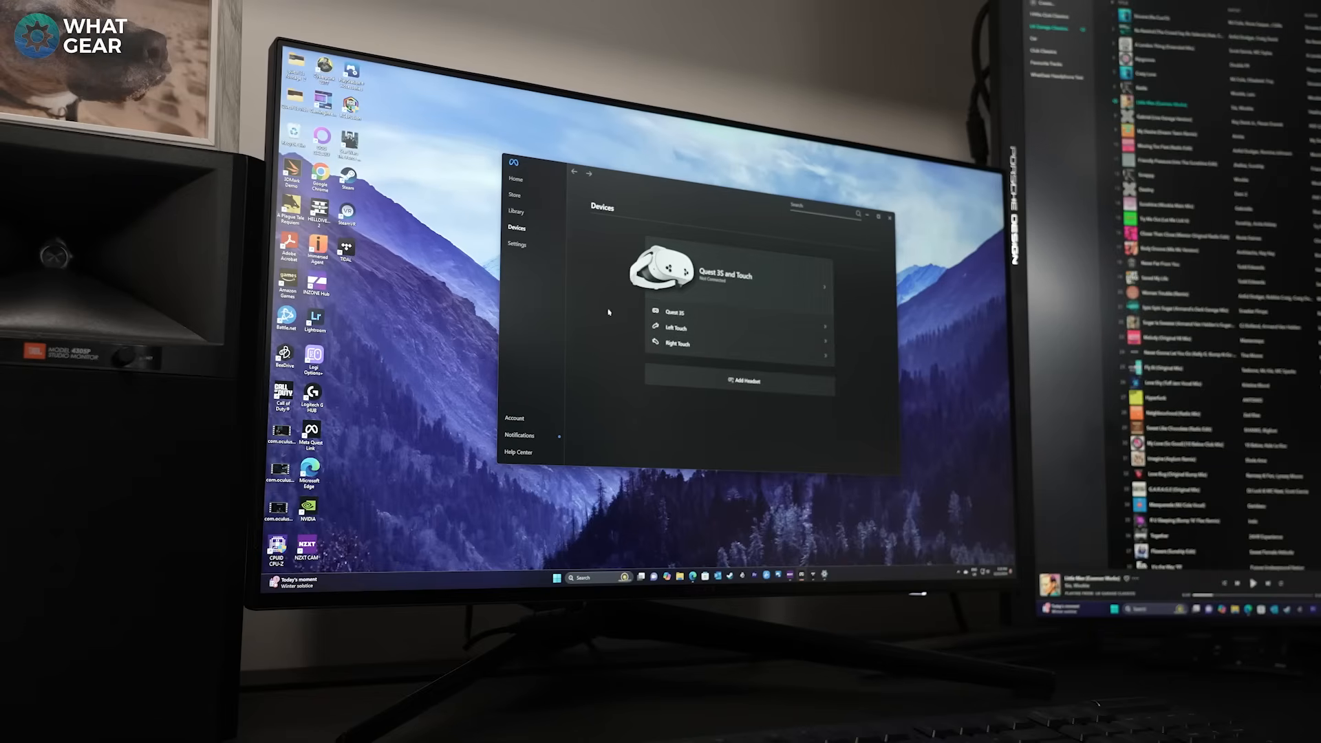
{"action": "mouse_move", "coordinate": [792, 304]}
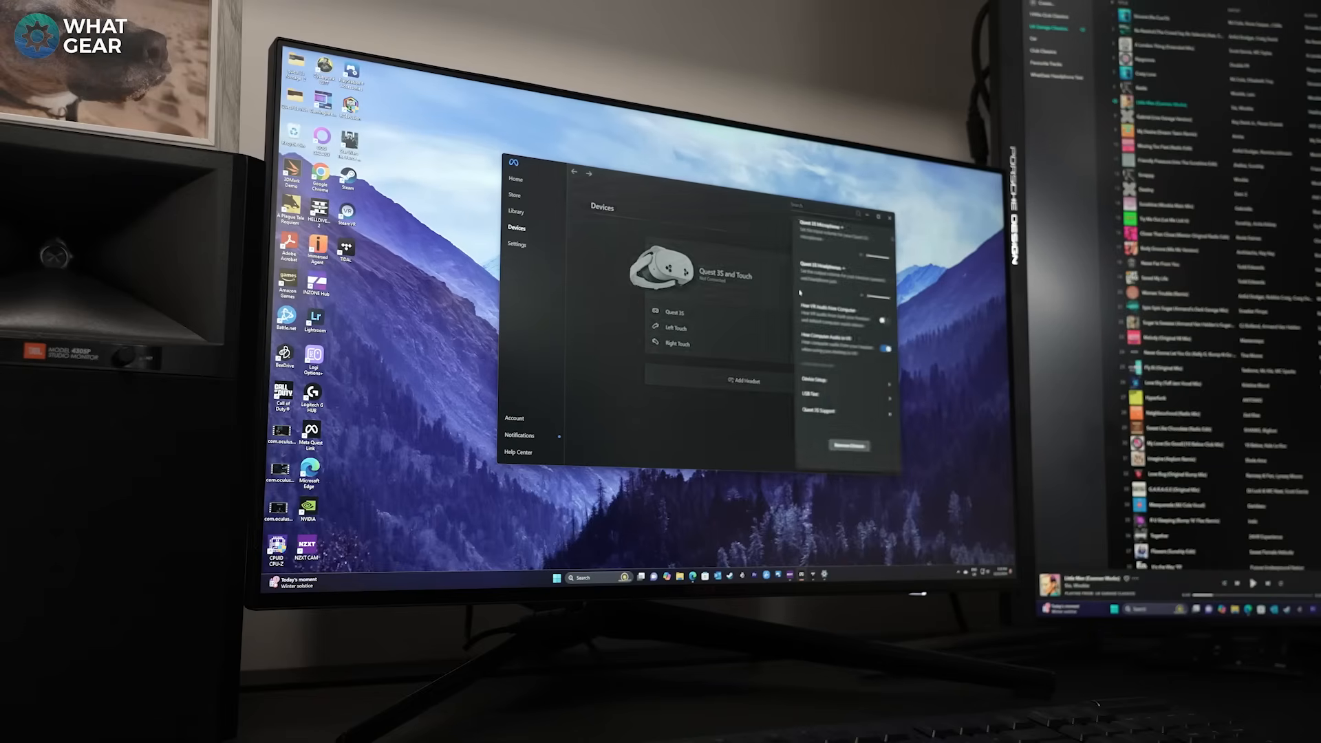
Open the Quest 3S and Touch headset settings from the Devices page
{"action": "left_click", "coordinate": [848, 445]}
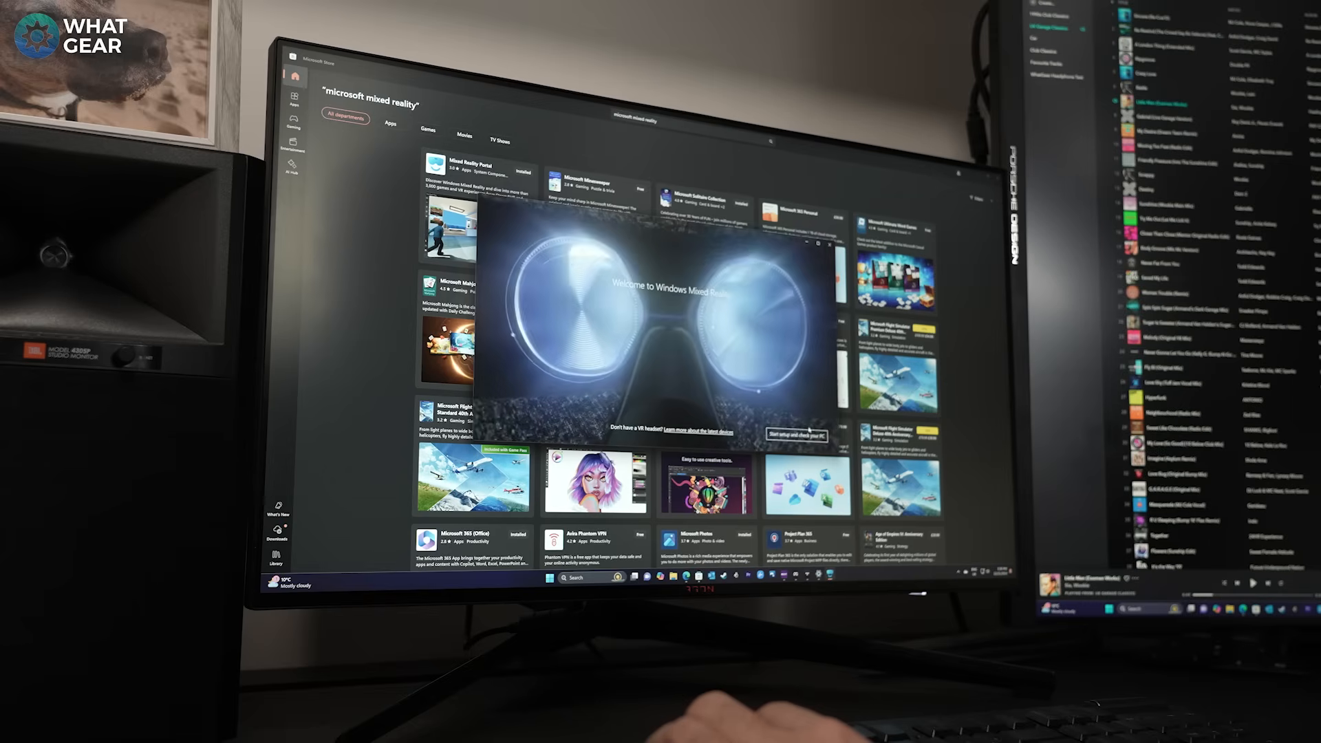
Close the Windows Mixed Reality welcome window to return to the Quest home
{"action": "left_click", "coordinate": [793, 435]}
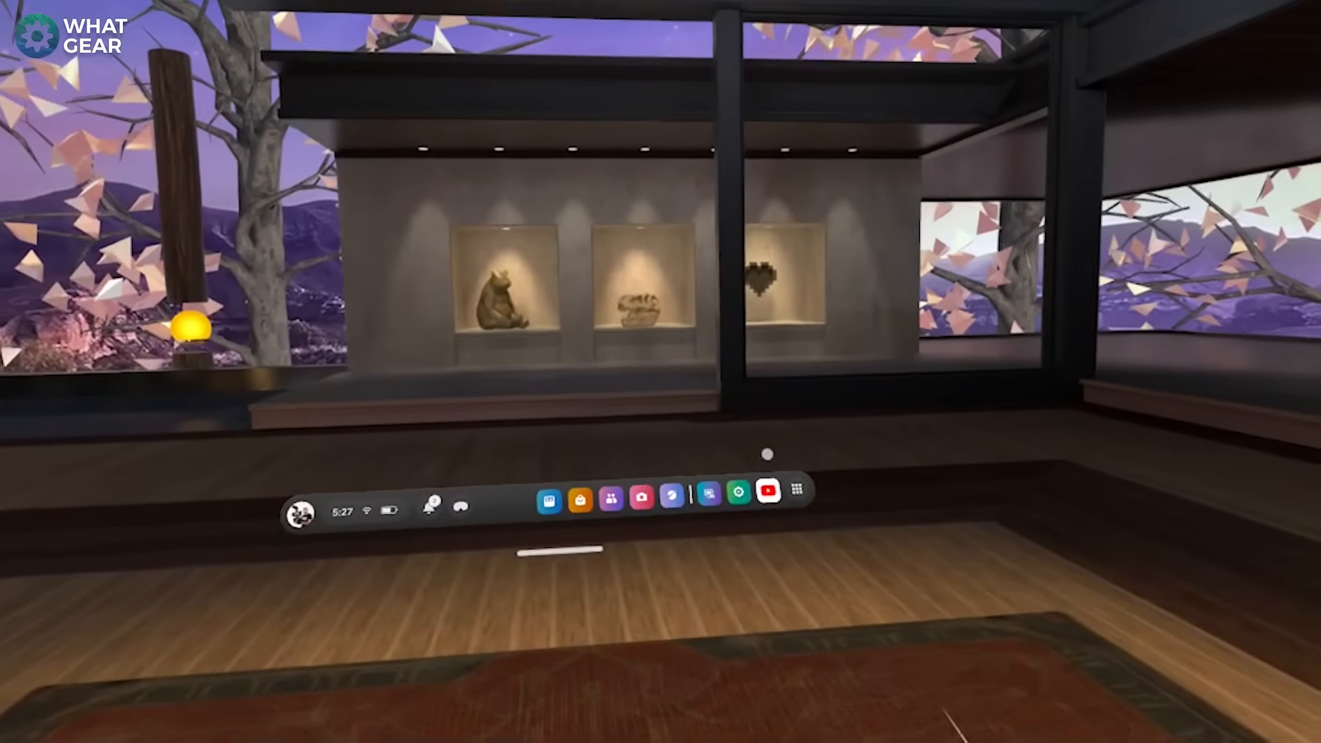
Forget the paired Windows computer in Remote Desktop and confirm with Forget Device
{"action": "left_click", "coordinate": [795, 490]}
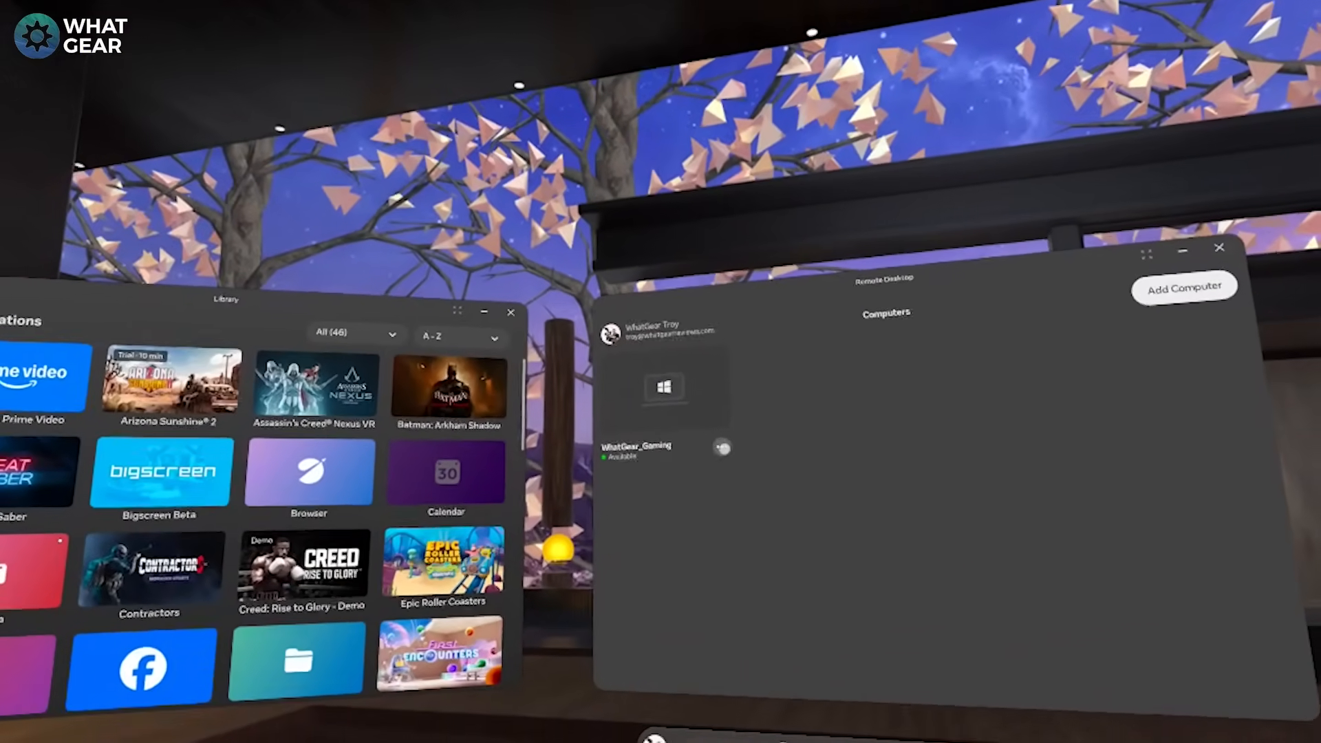
{"action": "left_click", "coordinate": [722, 447]}
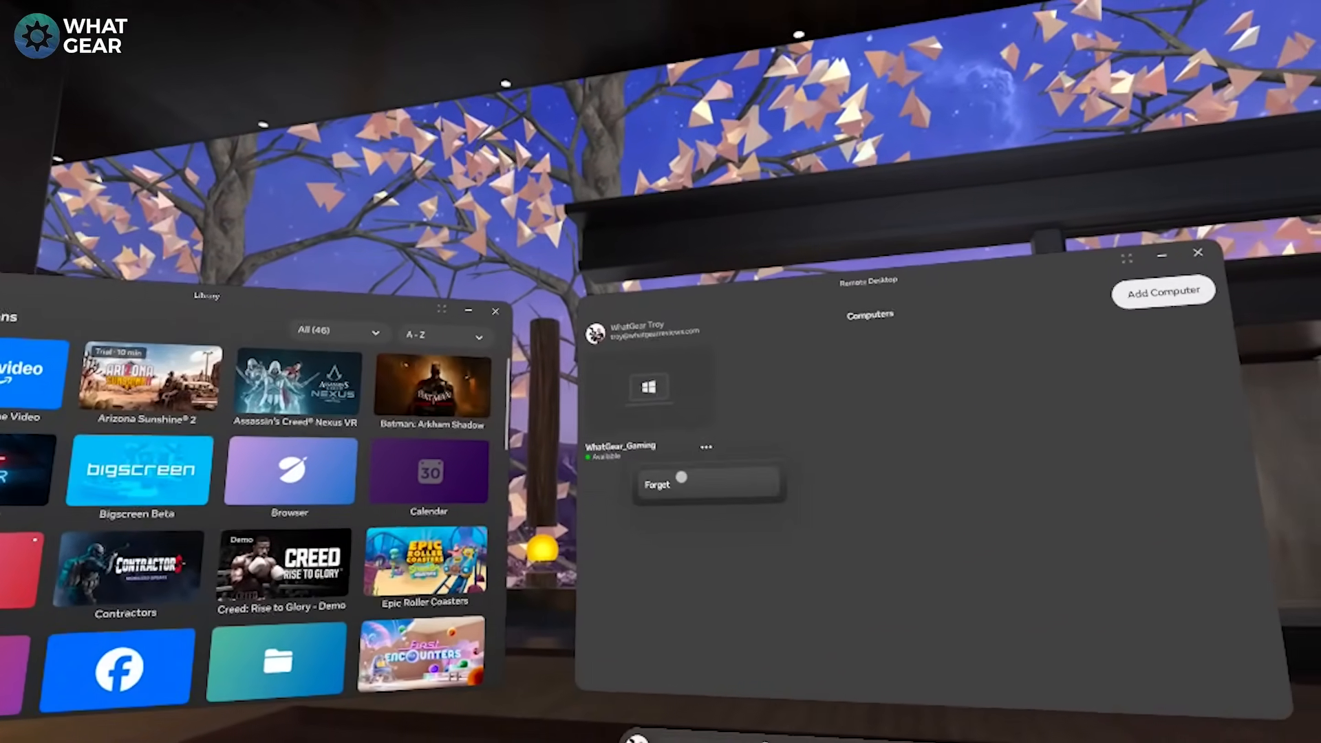
{"action": "left_click", "coordinate": [656, 481]}
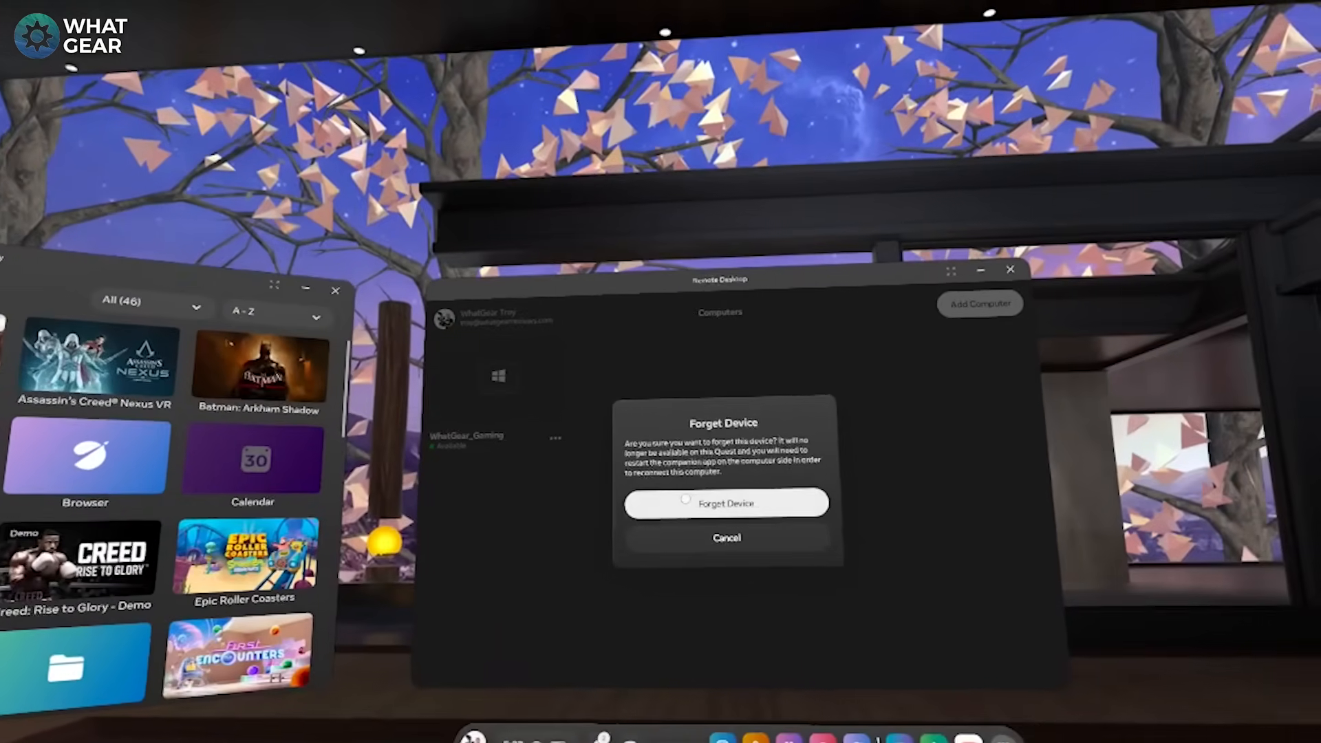
{"action": "left_click", "coordinate": [724, 503]}
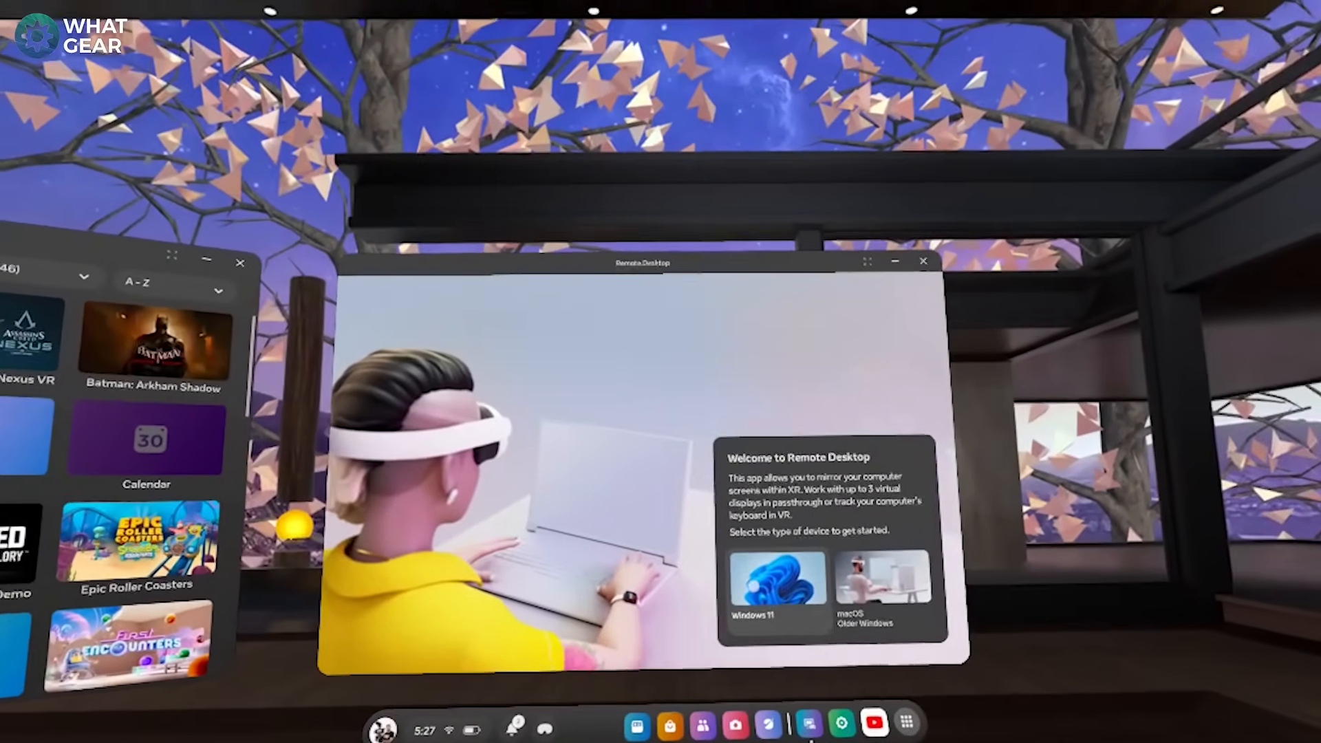
{"action": "left_click", "coordinate": [776, 581]}
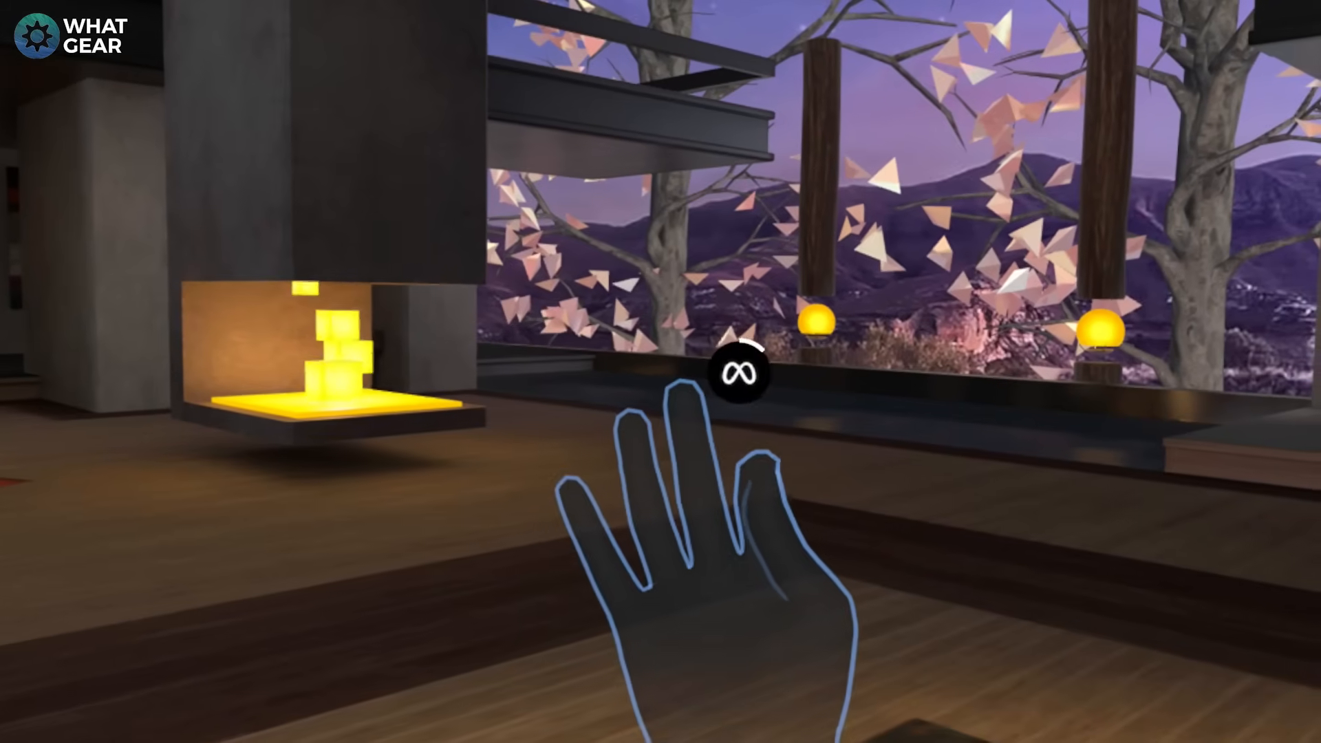
Bring up the universal menu via the Meta icon to reach the Browser
{"action": "left_click", "coordinate": [737, 372]}
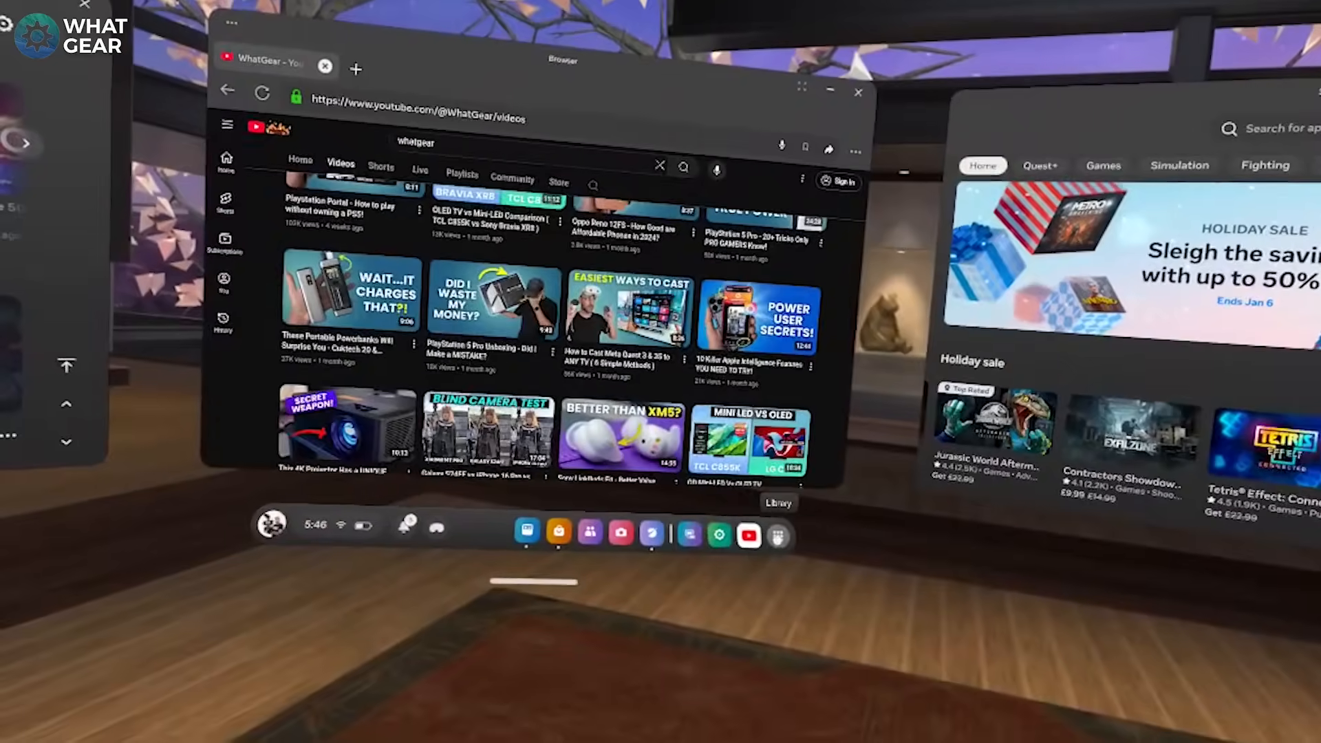
Show the app Library, then reach Settings > General > Virtual keyboard through Quick Settings
{"action": "left_click", "coordinate": [776, 536]}
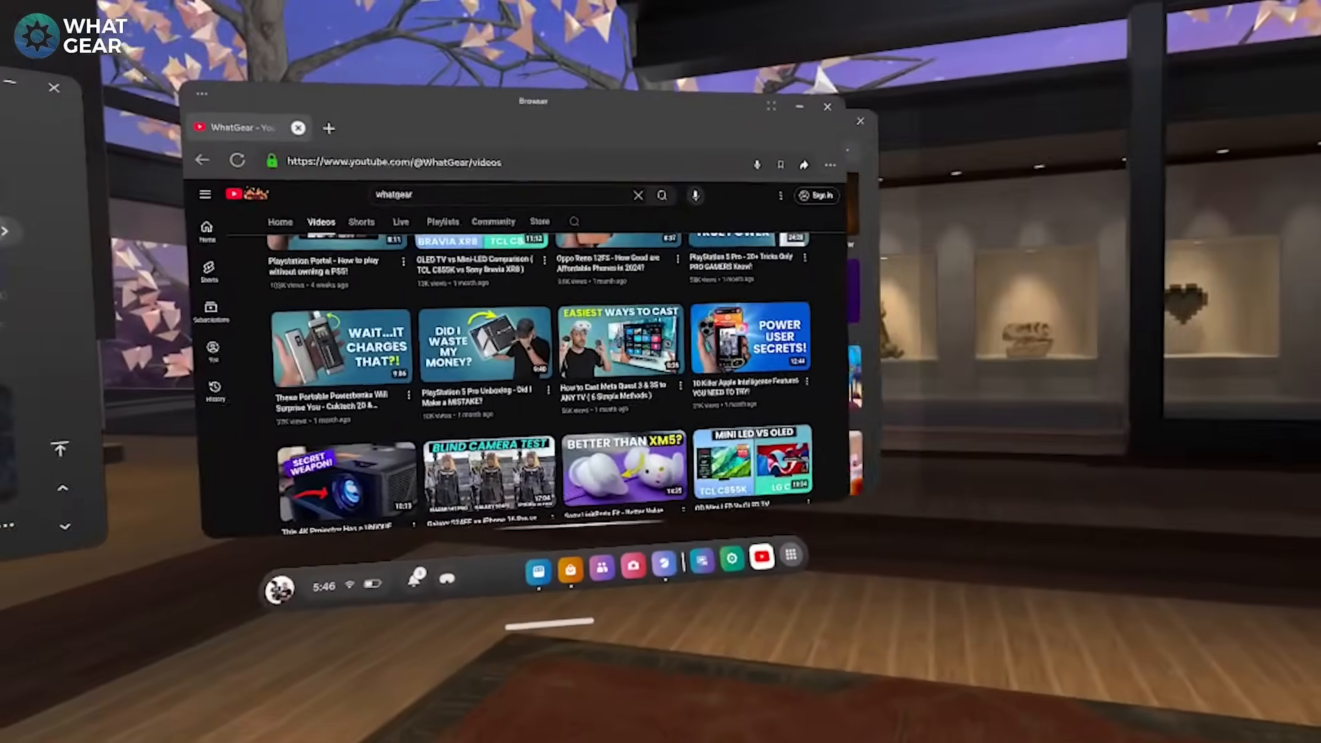
{"action": "left_click", "coordinate": [791, 560]}
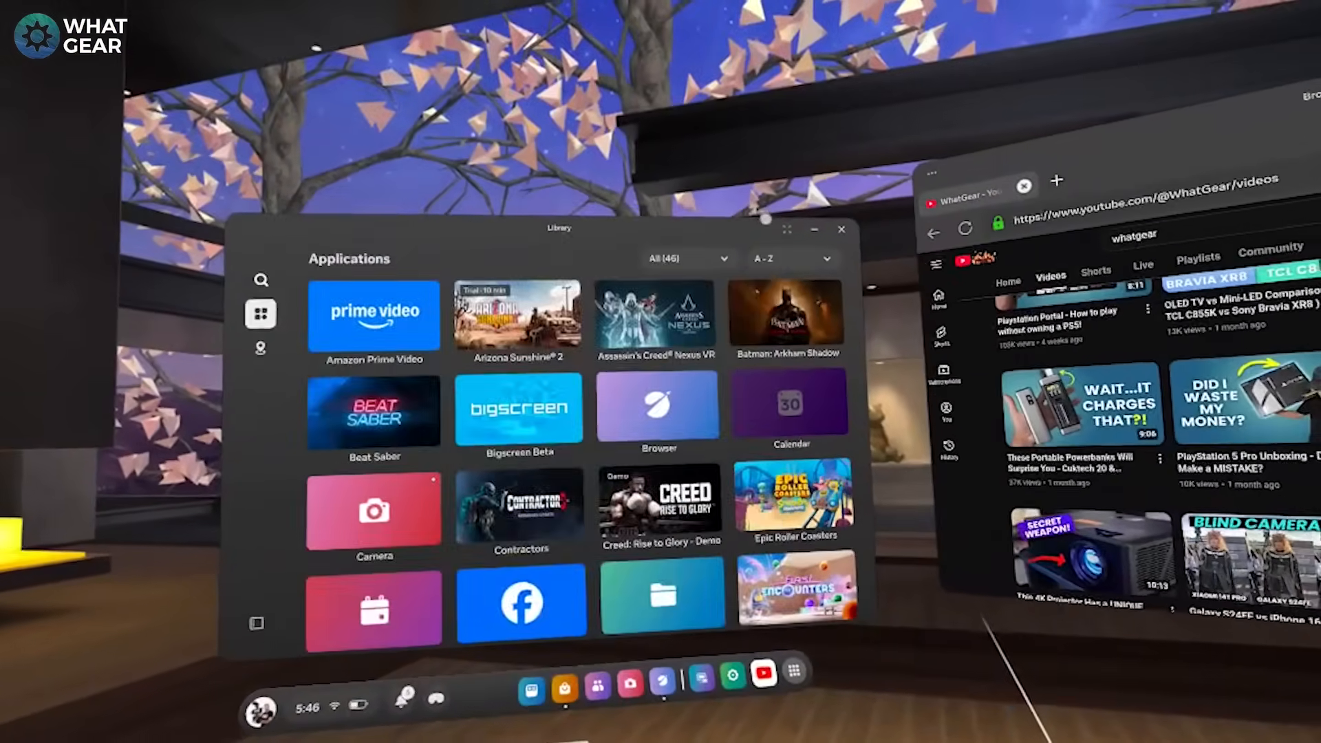
{"action": "mouse_move", "coordinate": [661, 372]}
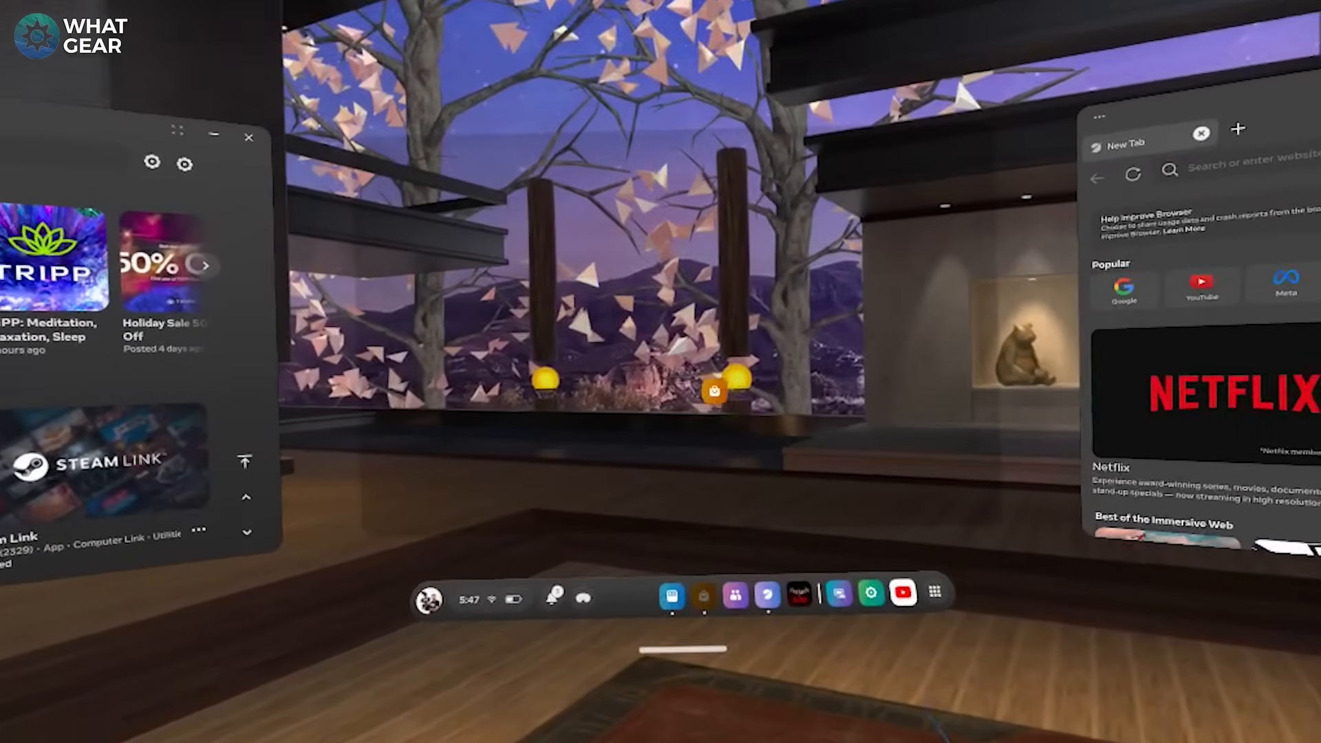
{"action": "left_click", "coordinate": [469, 599]}
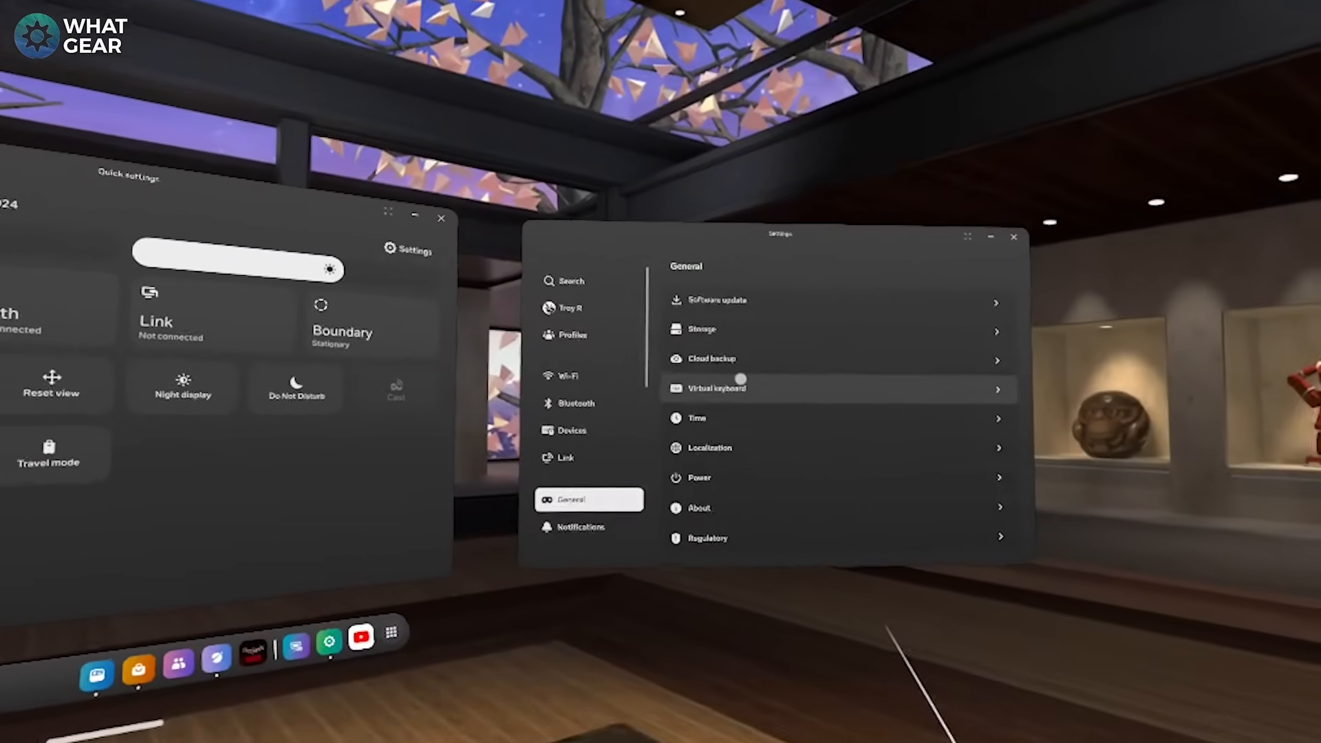
{"action": "left_click", "coordinate": [717, 388]}
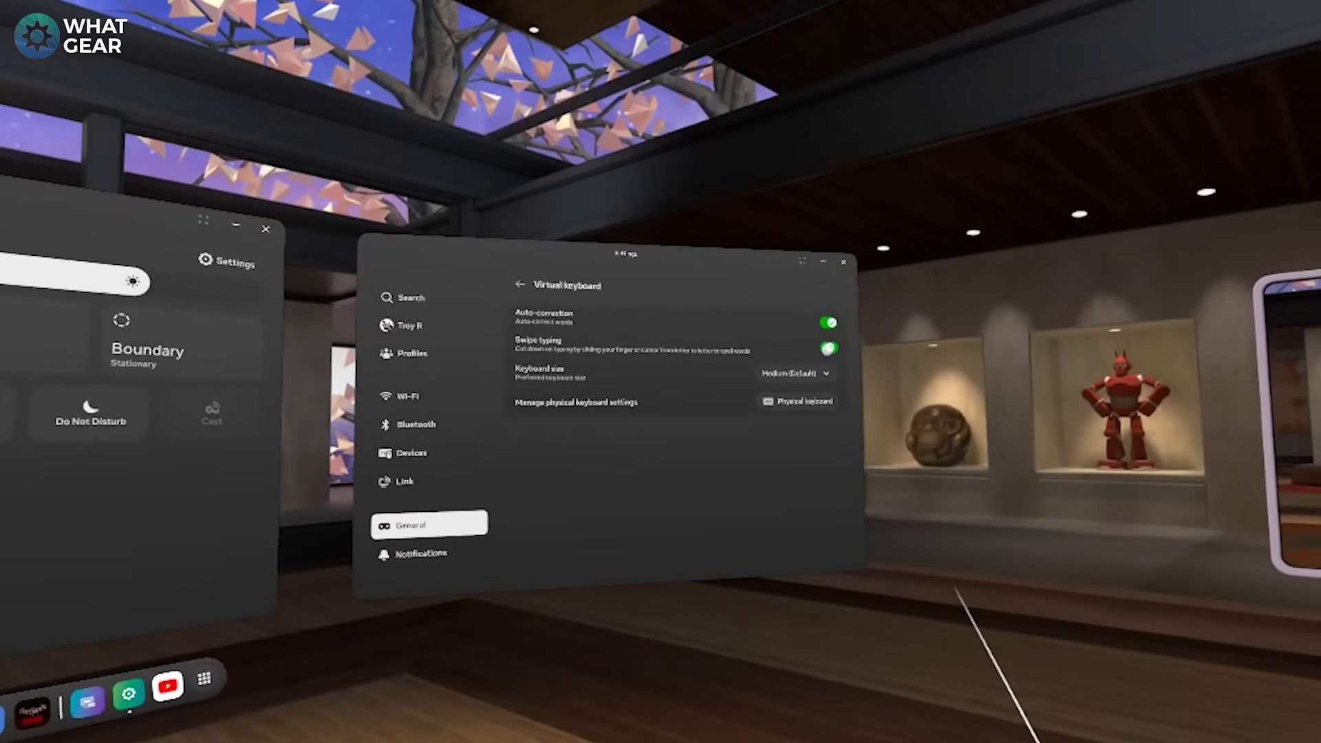
Adjust the Swipe typing toggle in the virtual keyboard settings
{"action": "left_click", "coordinate": [829, 349]}
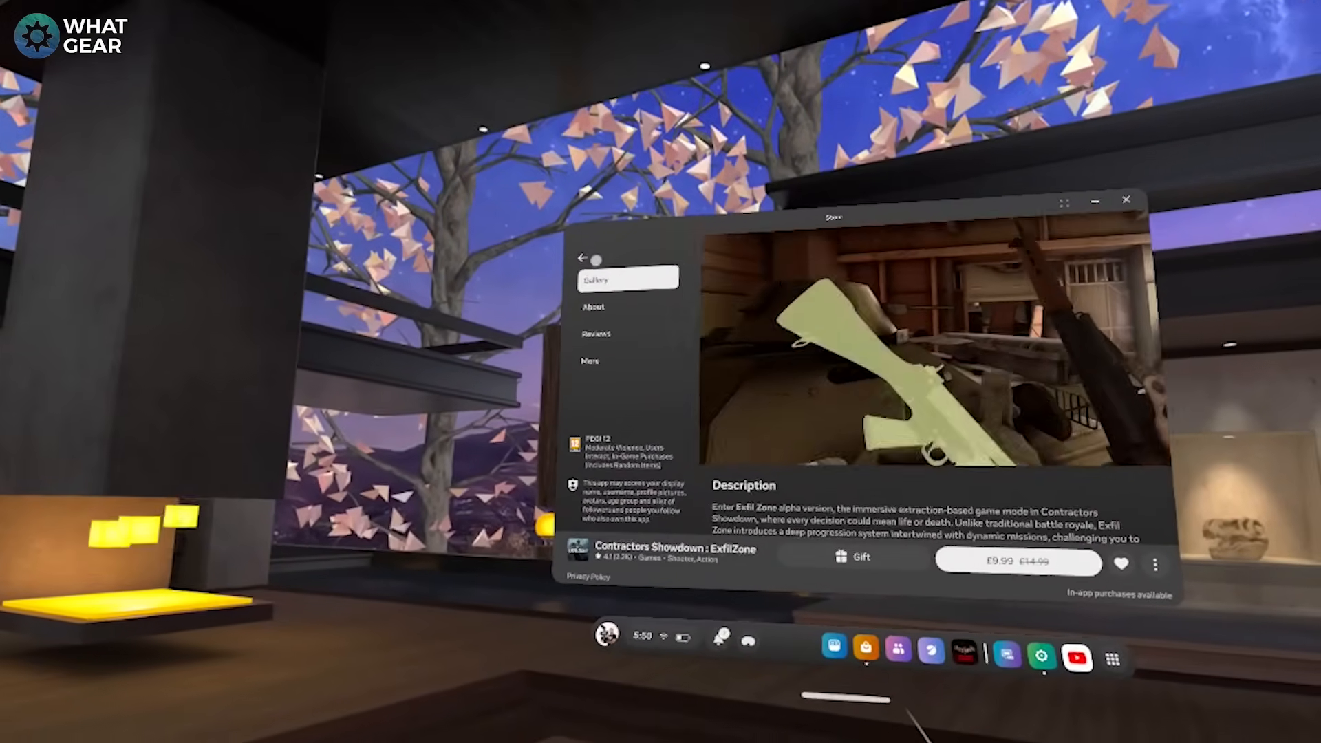
Return to the Store home, search for 'tennis' and pick a result from the list
{"action": "left_click", "coordinate": [582, 258]}
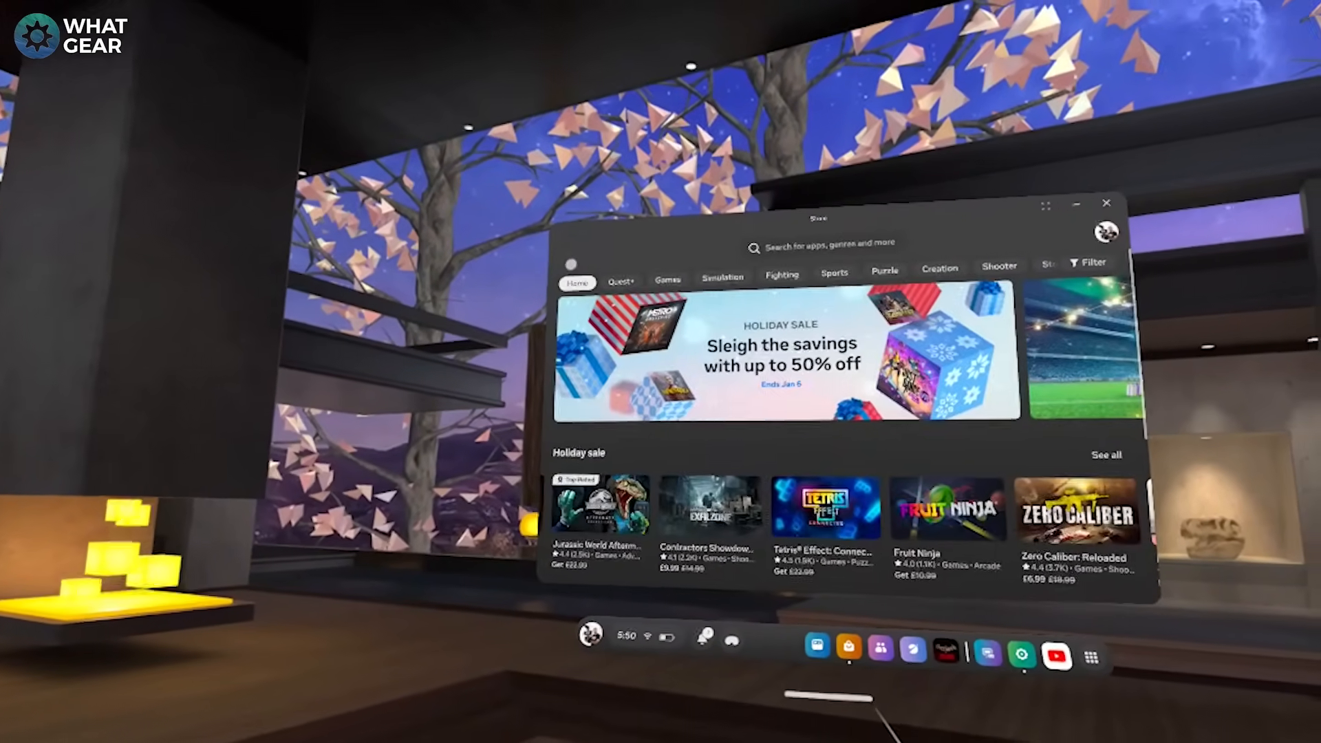
{"action": "type", "text": "tennis"}
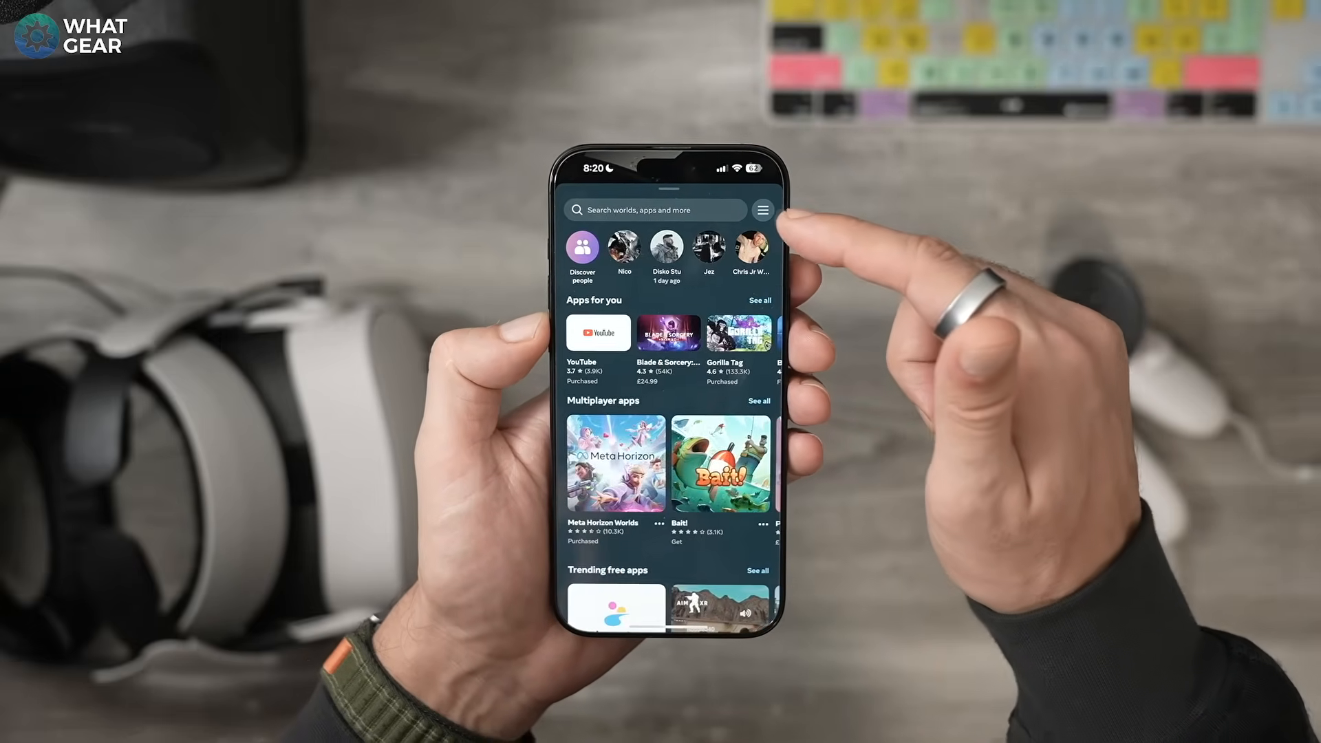
{"action": "scroll", "scroll_direction": "down", "scroll_amount": 3}
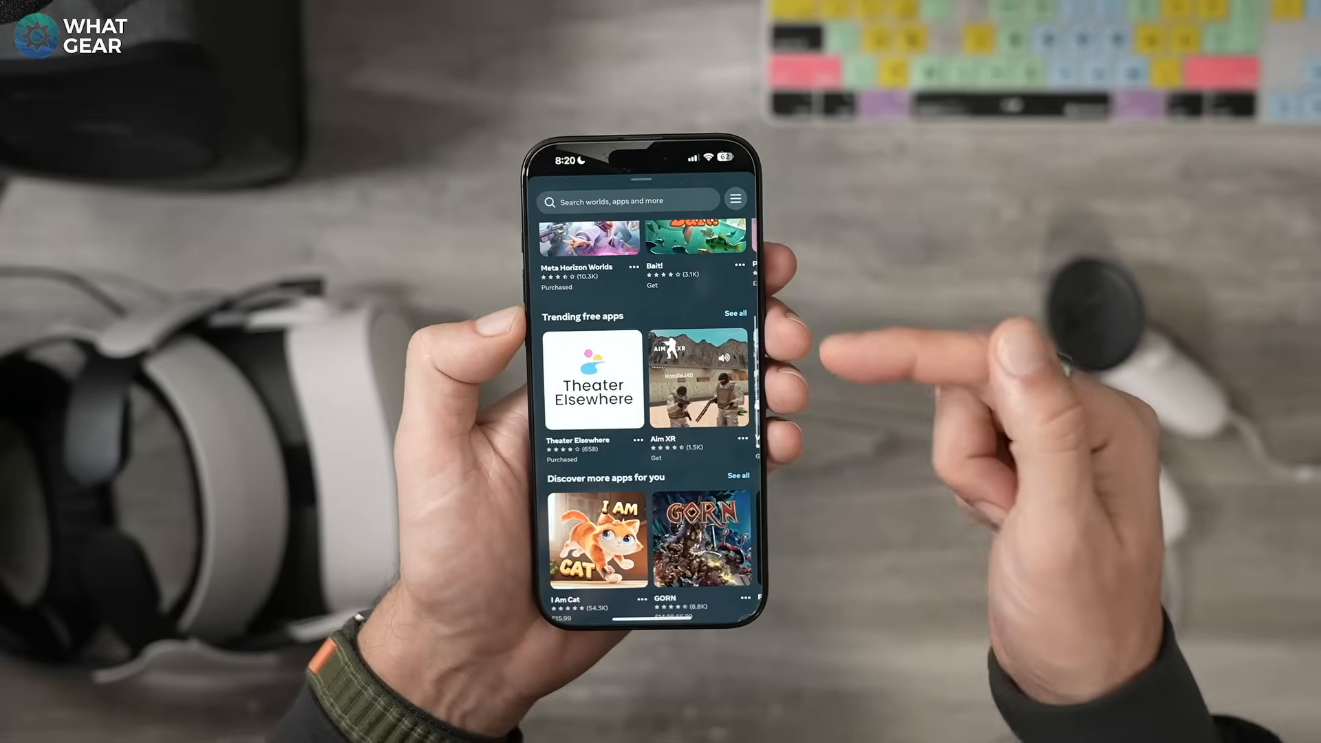
{"action": "left_click", "coordinate": [735, 313]}
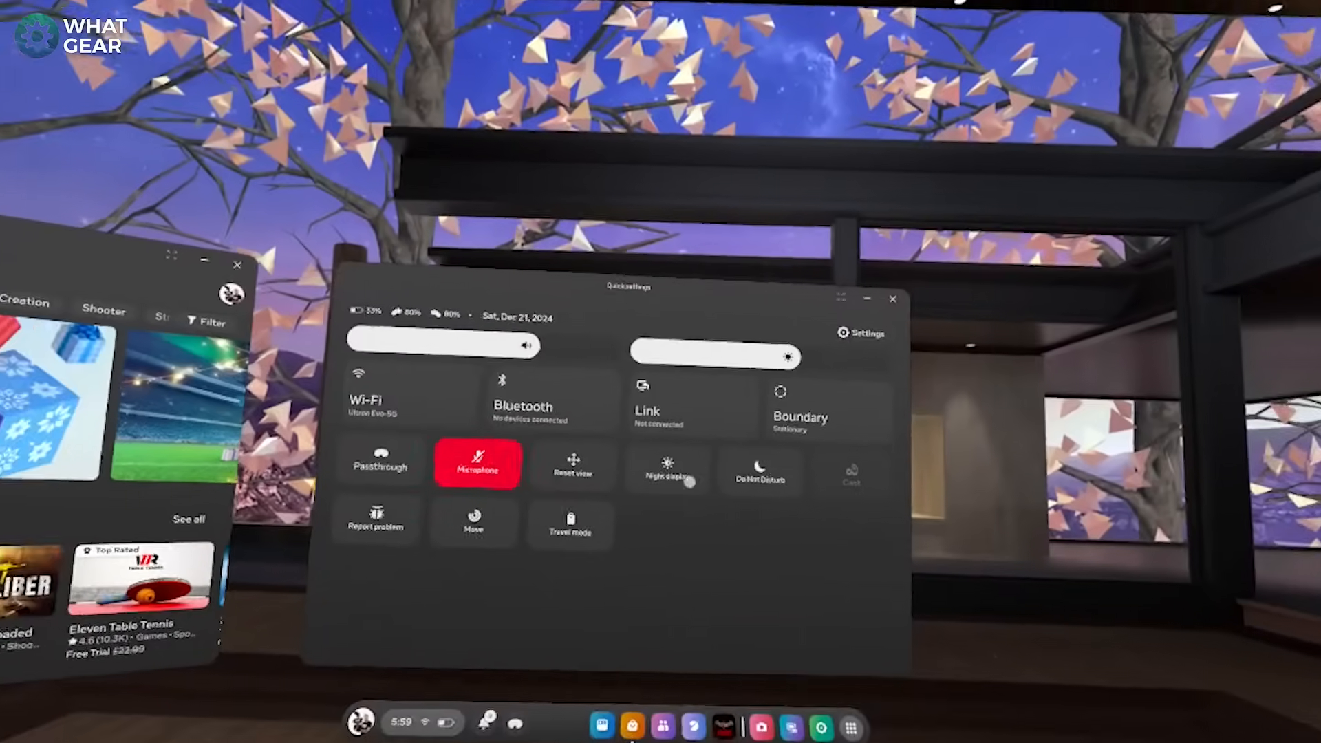
In Camera settings, set recording image stabilization to High and choose a recording aspect ratio
{"action": "left_click", "coordinate": [860, 333]}
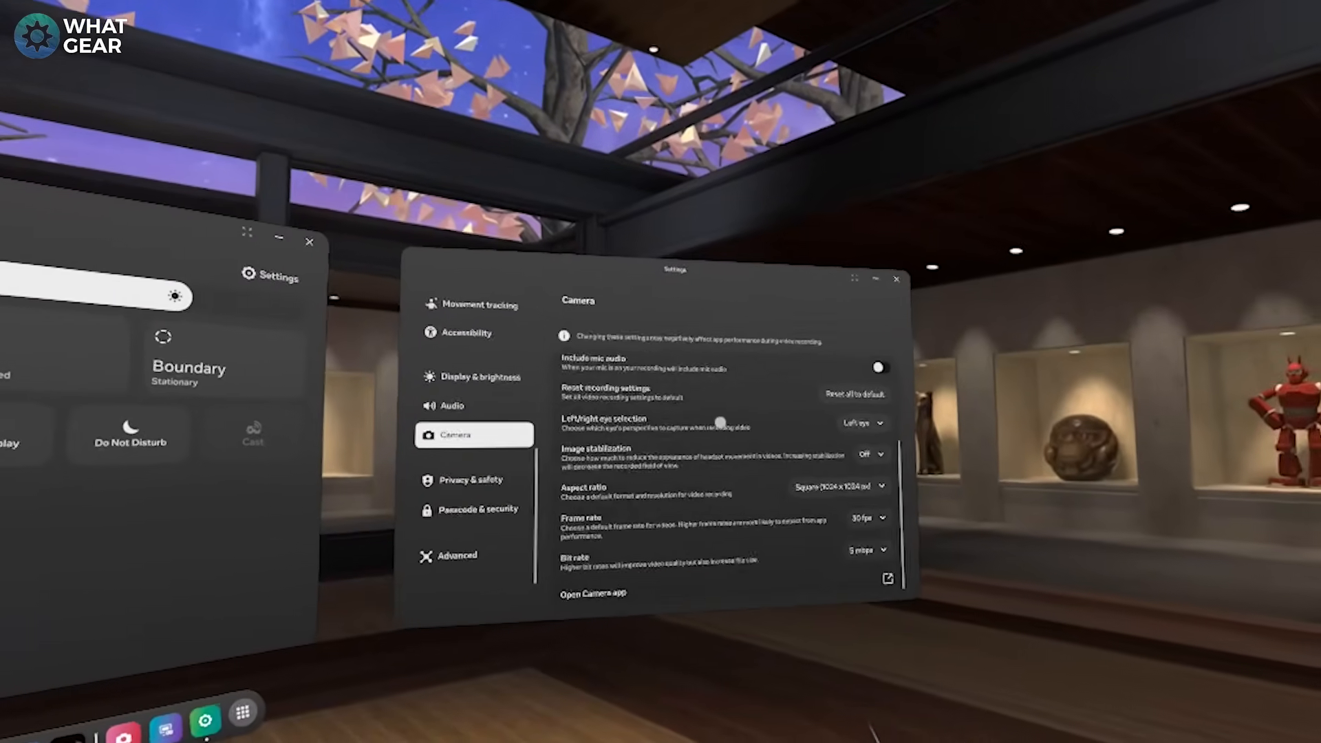
{"action": "left_click", "coordinate": [872, 447]}
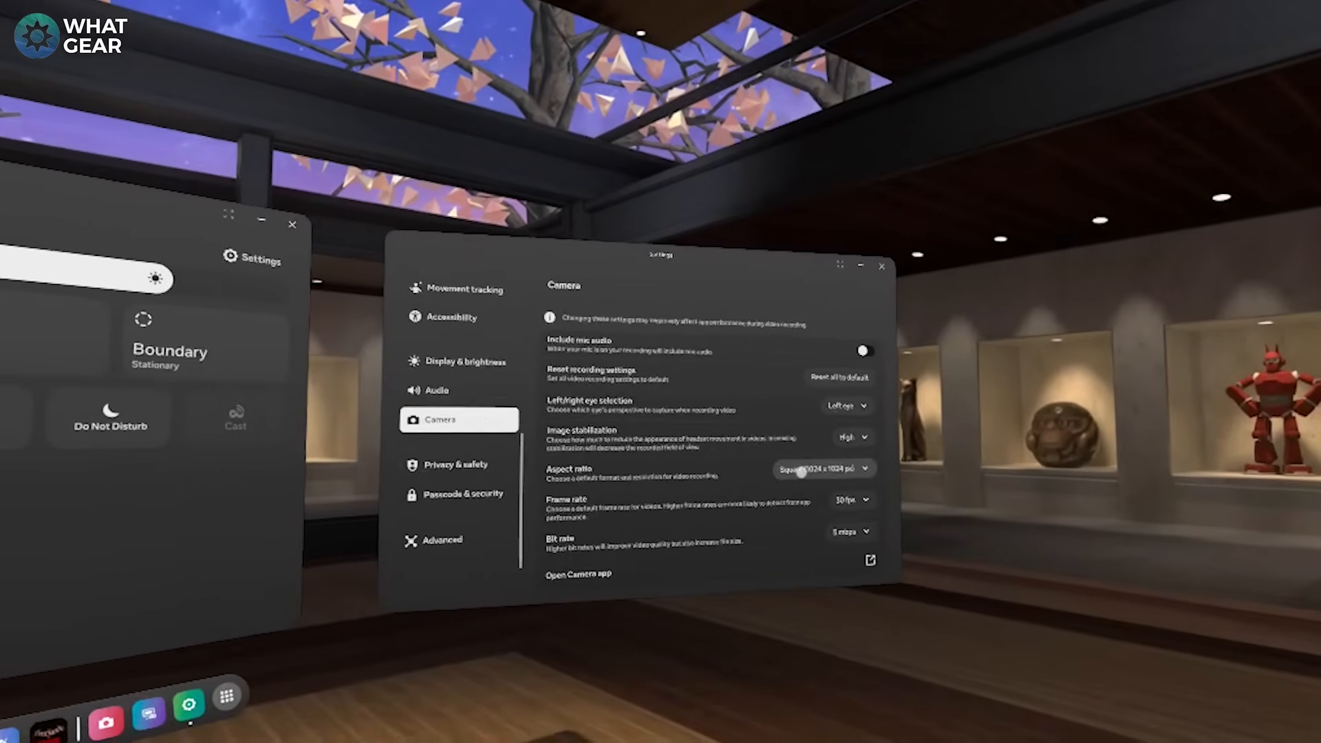
{"action": "left_click", "coordinate": [824, 469]}
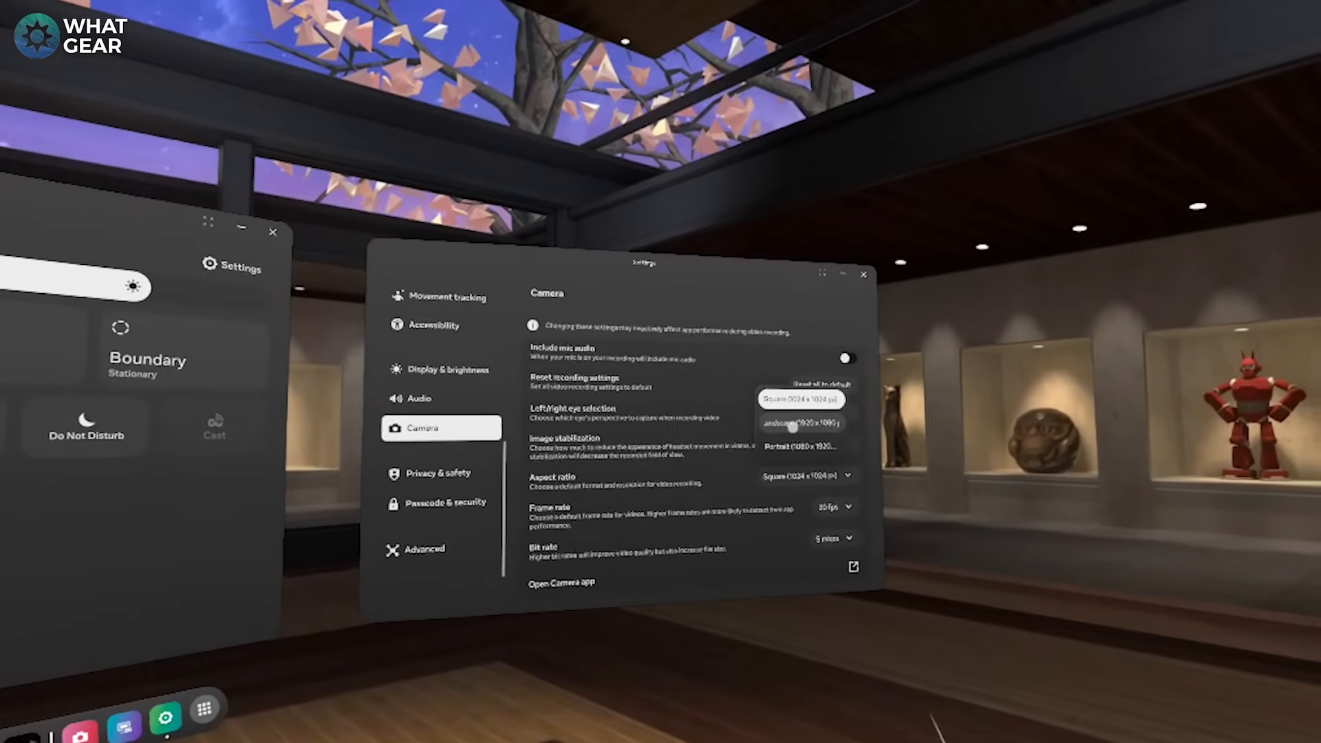
{"action": "left_click", "coordinate": [798, 421]}
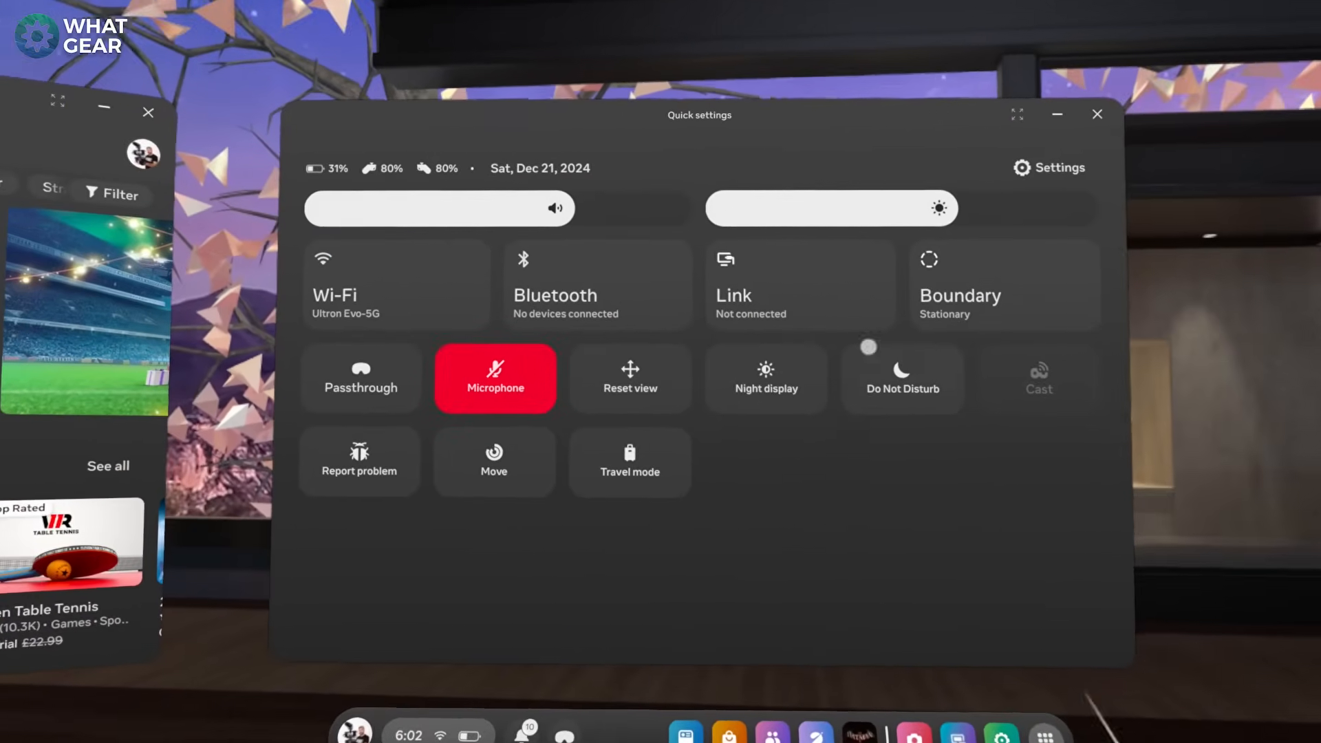
In Settings > Accessibility > Mobility, enable Adjust height for a seated height offset
{"action": "left_click", "coordinate": [1048, 167]}
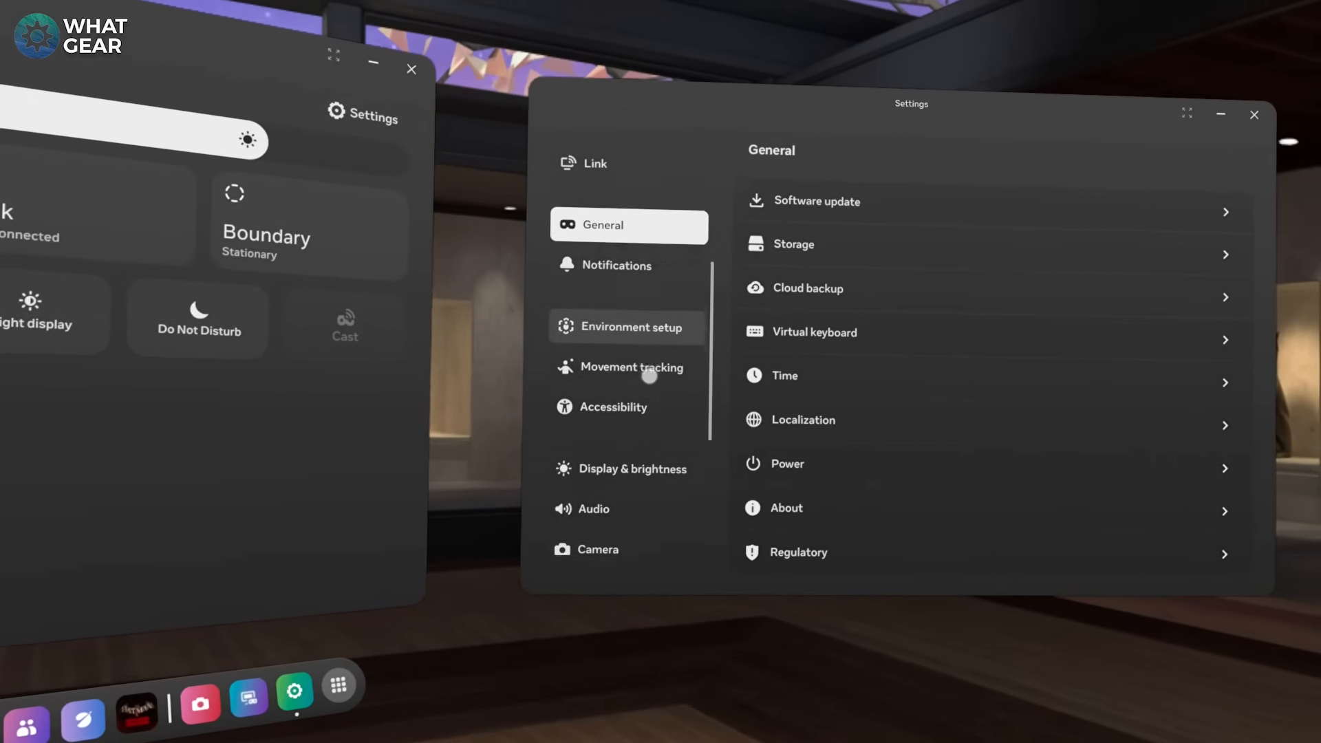
{"action": "scroll", "scroll_direction": "down", "scroll_amount": 3}
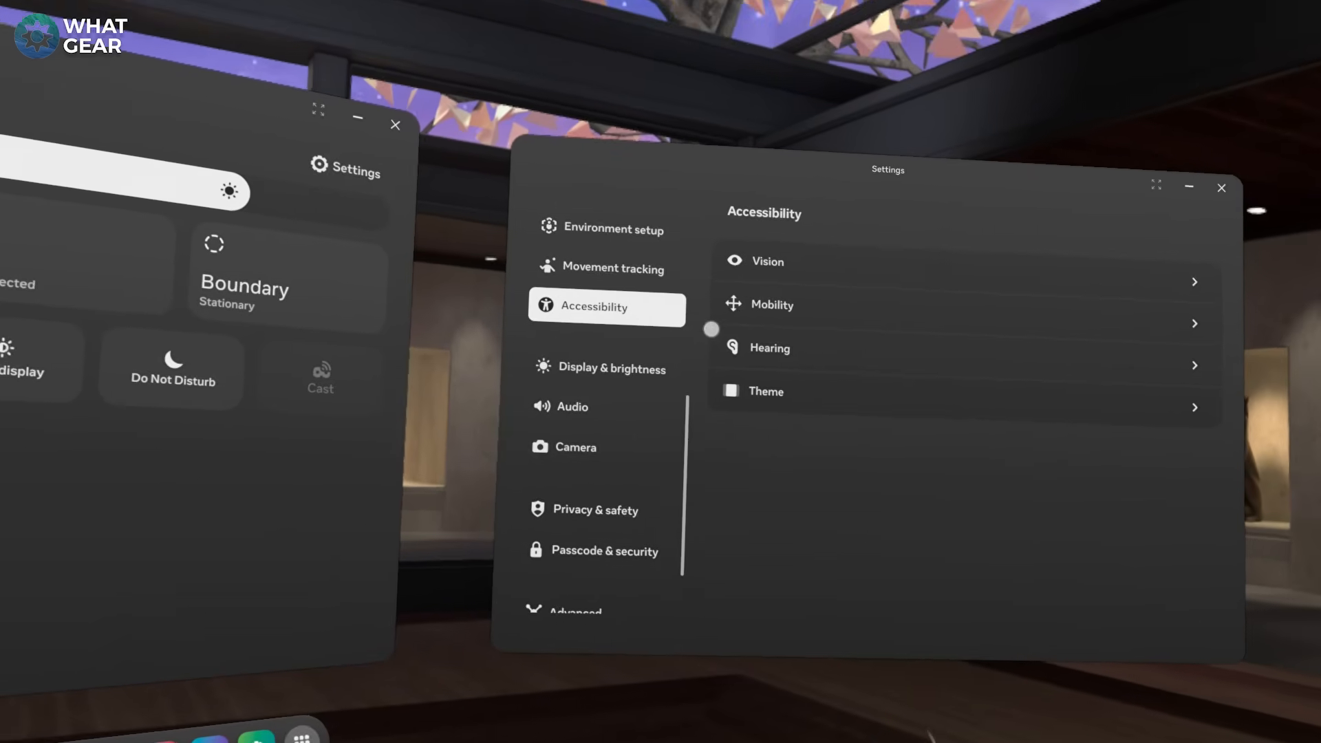
{"action": "left_click", "coordinate": [771, 305]}
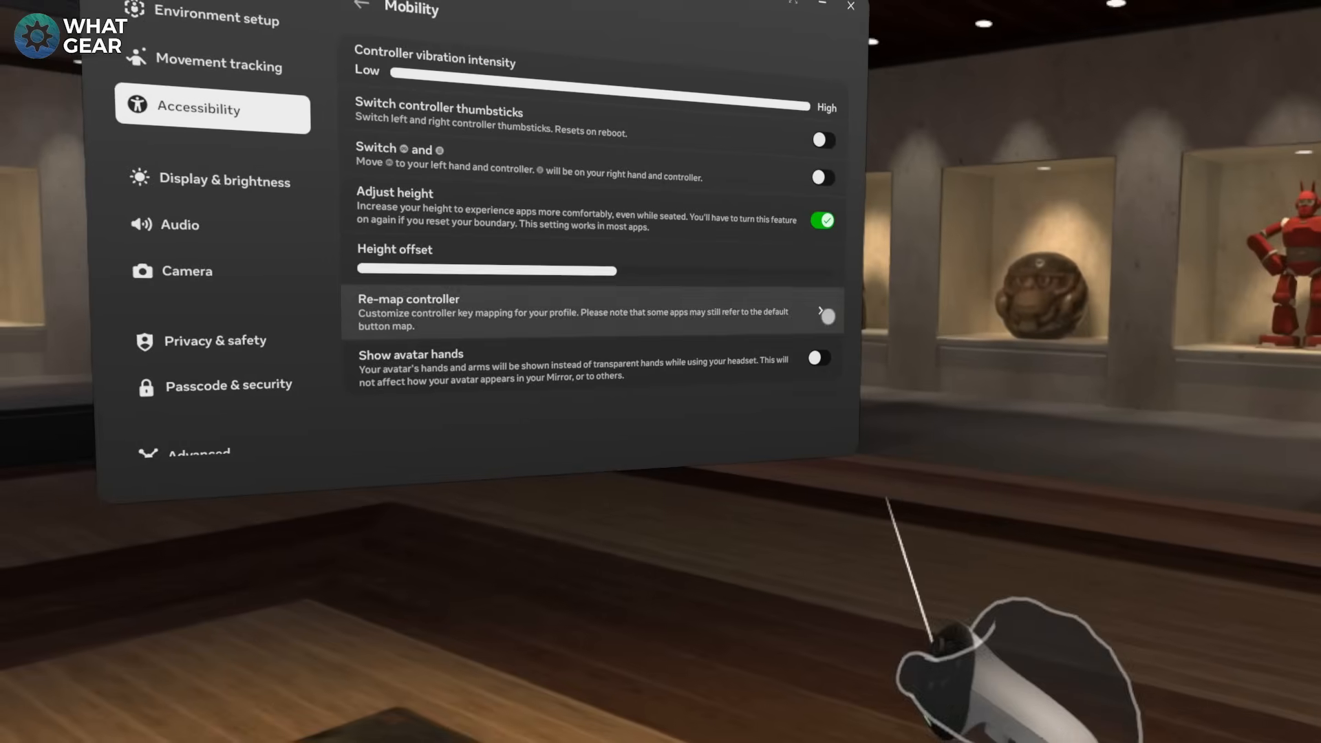
{"action": "left_click", "coordinate": [818, 357]}
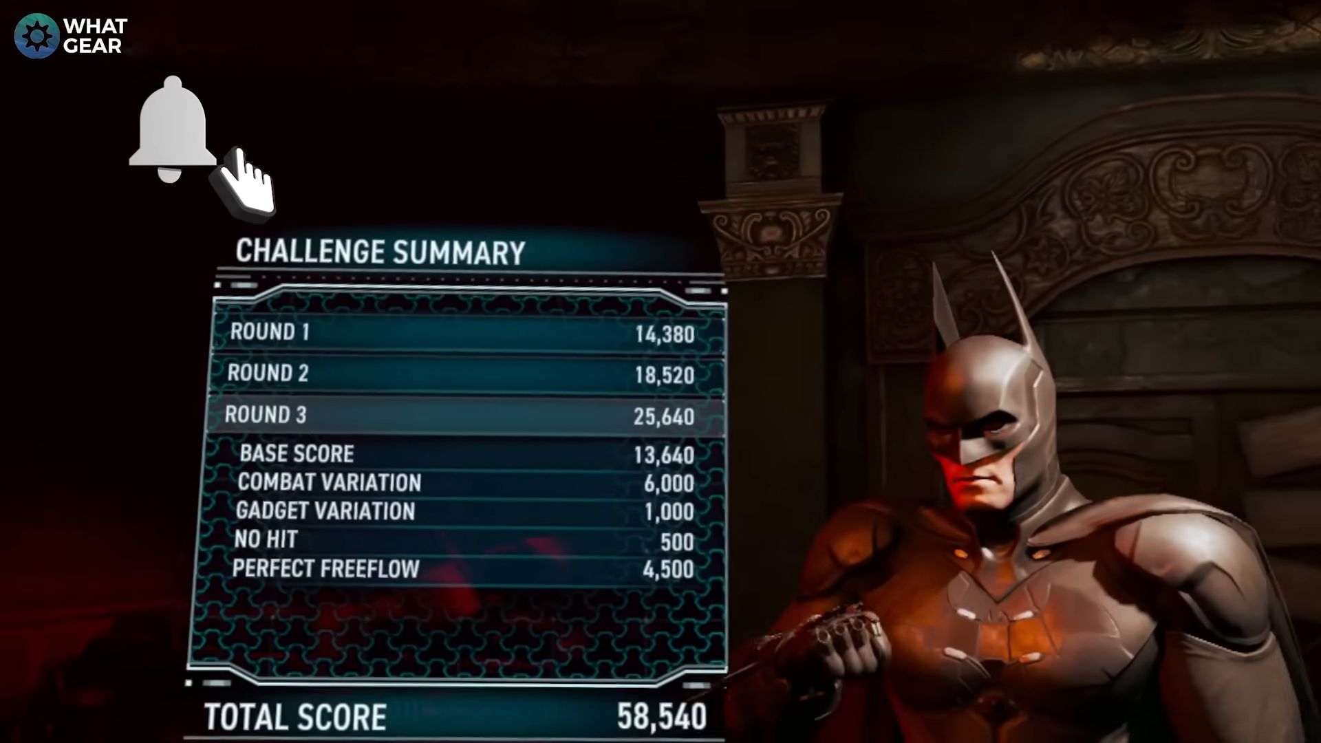
{"action": "left_click", "coordinate": [172, 131]}
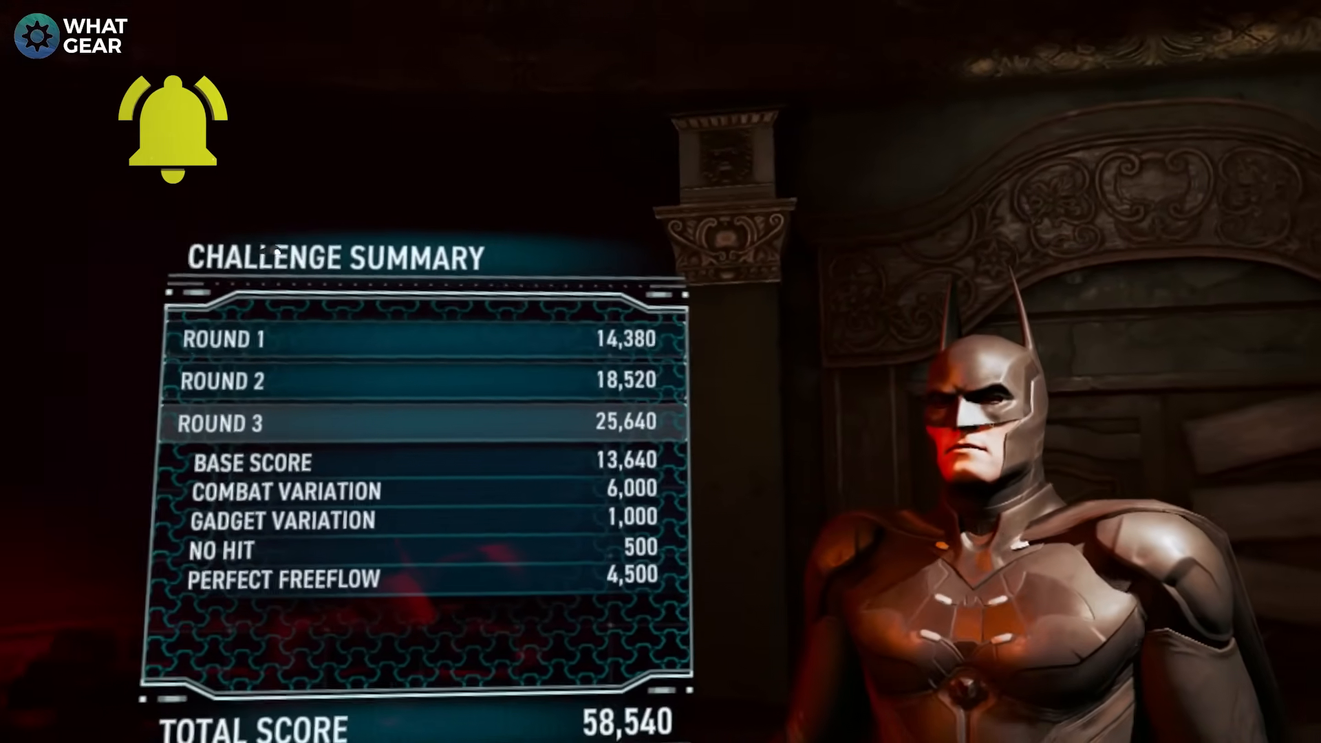